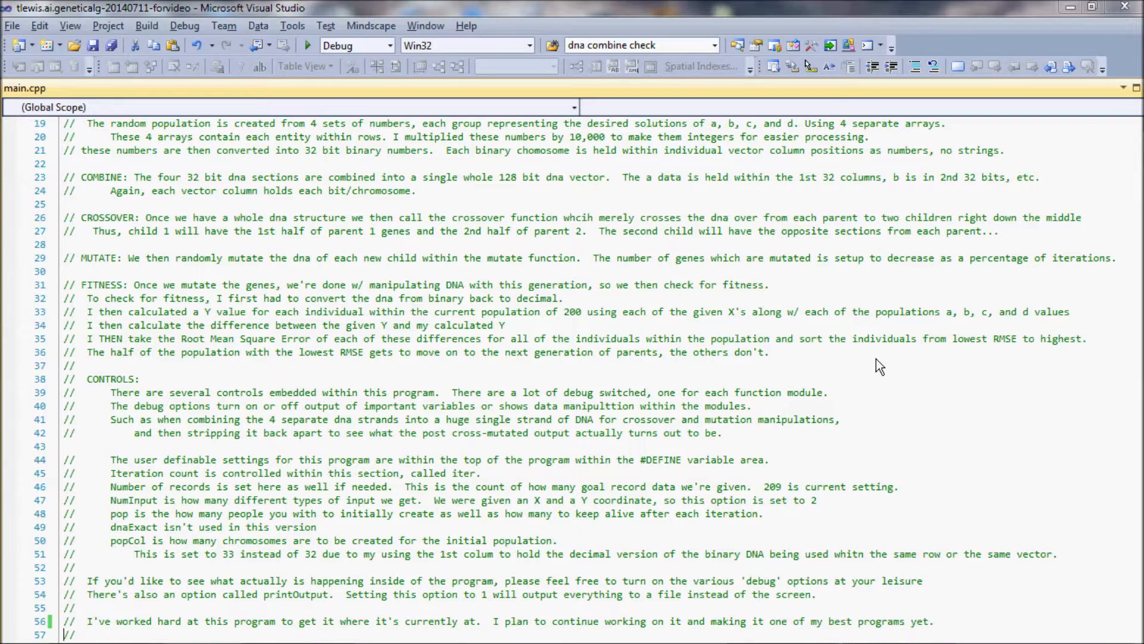
{"action": "mouse_move", "coordinate": [302, 57]}
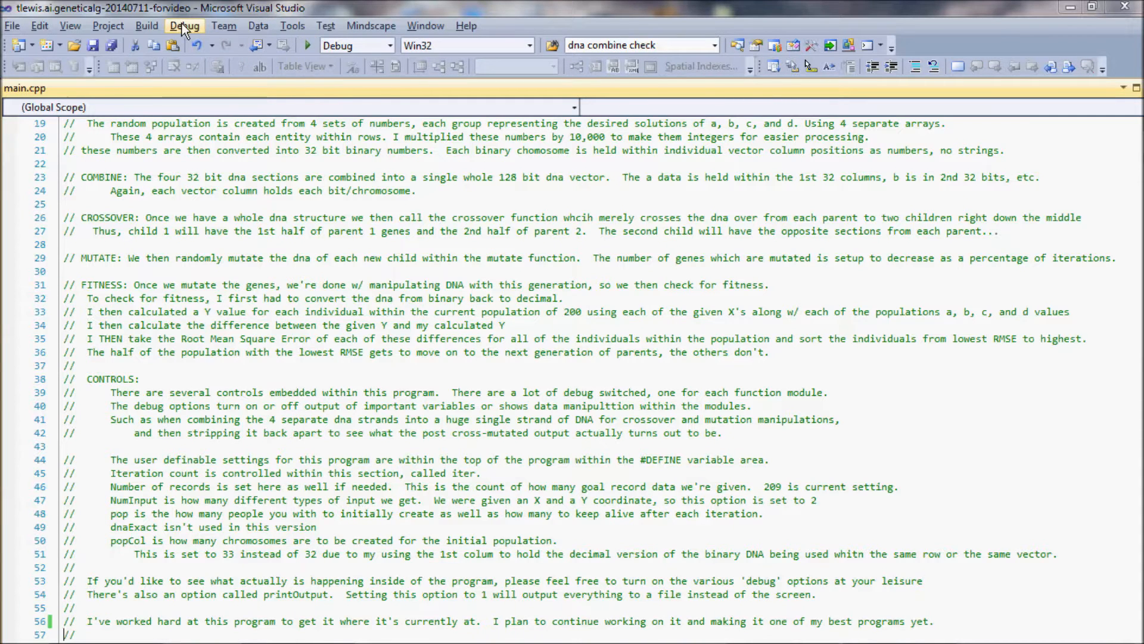
Start debugging so the genetic algorithm console opens with its welcome text and eight-step overview
{"action": "left_click", "coordinate": [306, 46]}
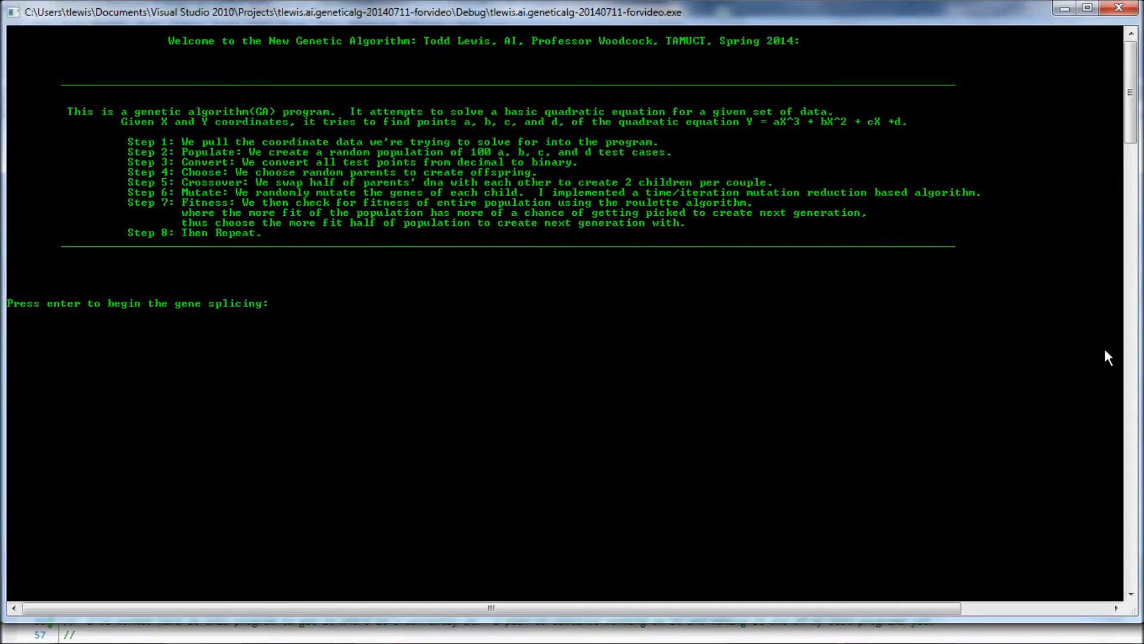
{"action": "mouse_move", "coordinate": [1130, 592]}
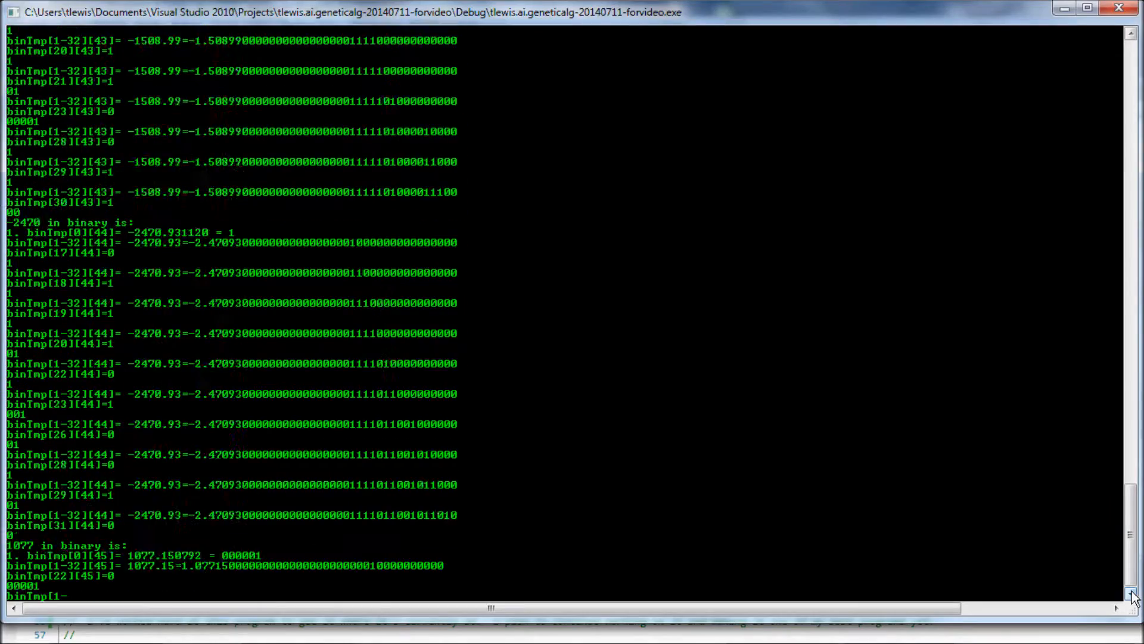
Scroll the console through the decimal-to-binary conversions into the Select Parents and DNA combine-check output
{"action": "scroll", "scroll_direction": "down", "scroll_amount": 3}
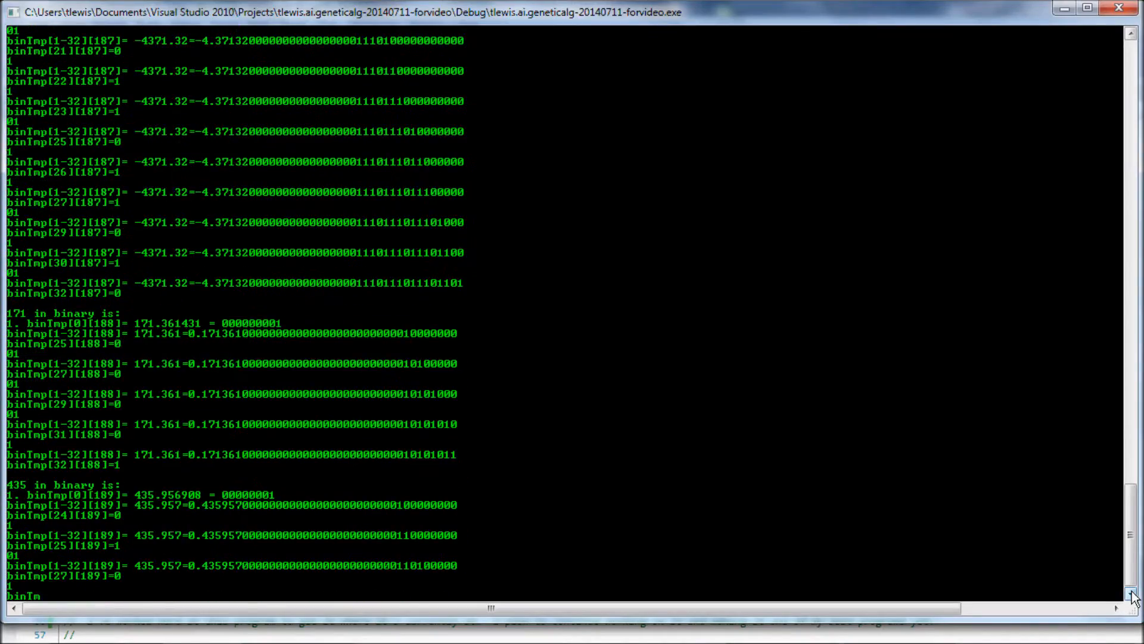
{"action": "scroll", "scroll_direction": "down", "scroll_amount": 3}
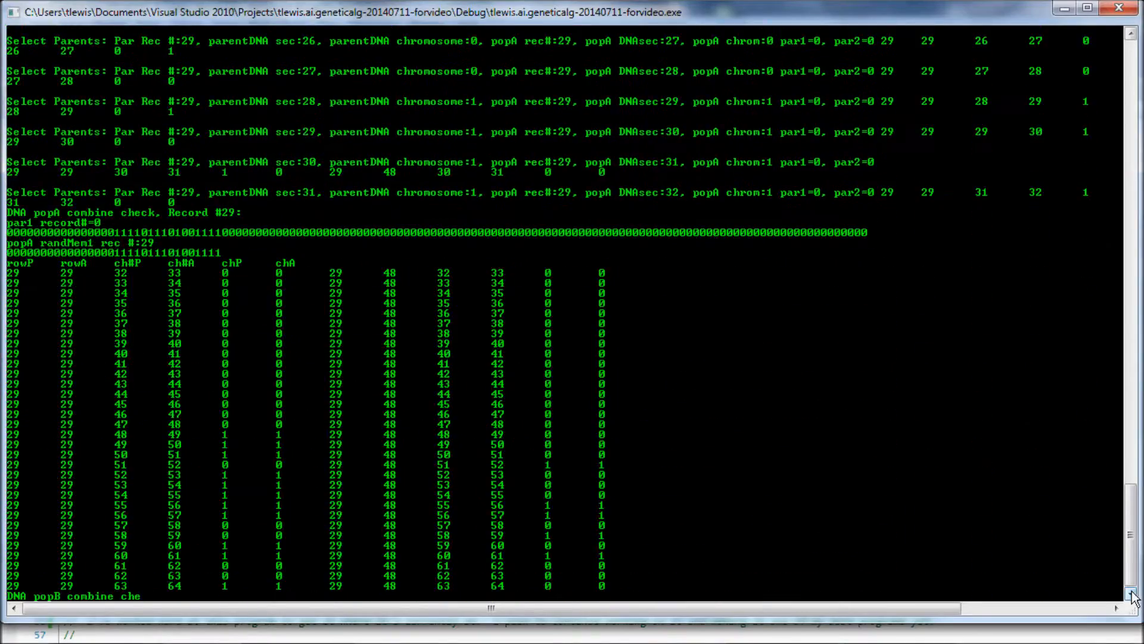
Keep the console at the bottom as DNA combine checks give way to error-value comparison rows
{"action": "scroll", "scroll_direction": "down", "scroll_amount": 3}
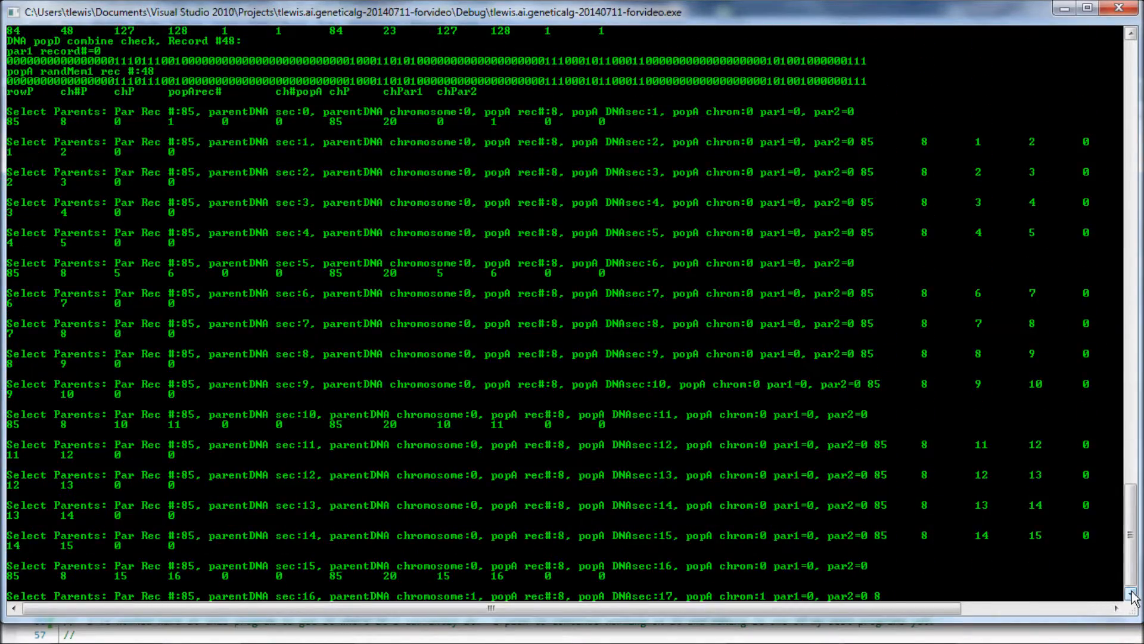
{"action": "scroll", "scroll_direction": "down", "scroll_amount": 3}
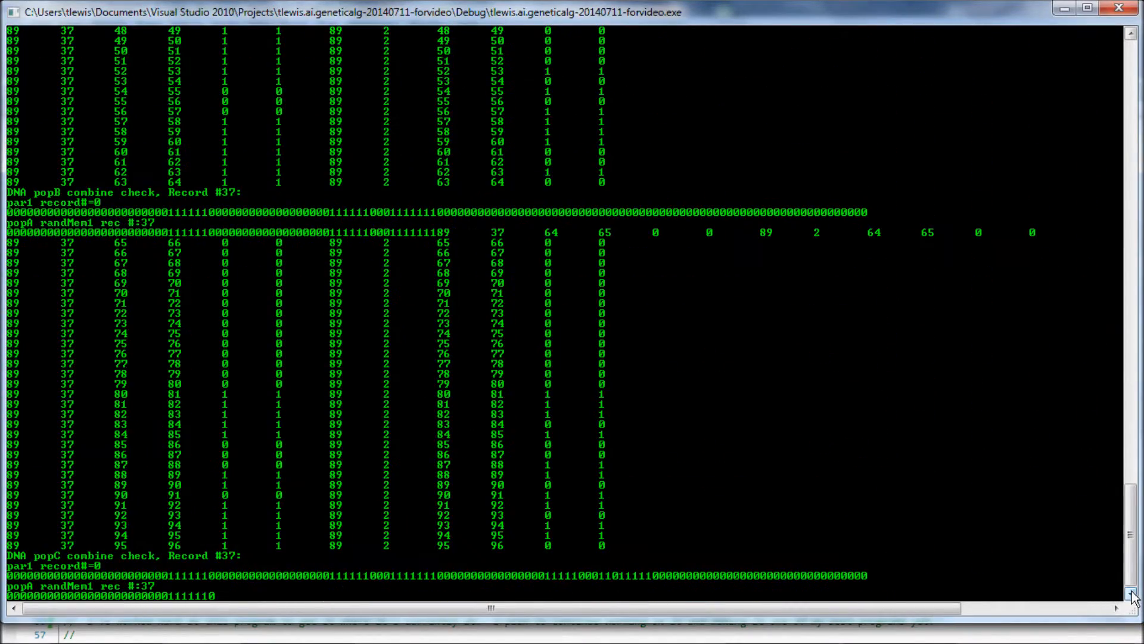
{"action": "scroll", "scroll_direction": "down", "scroll_amount": 3}
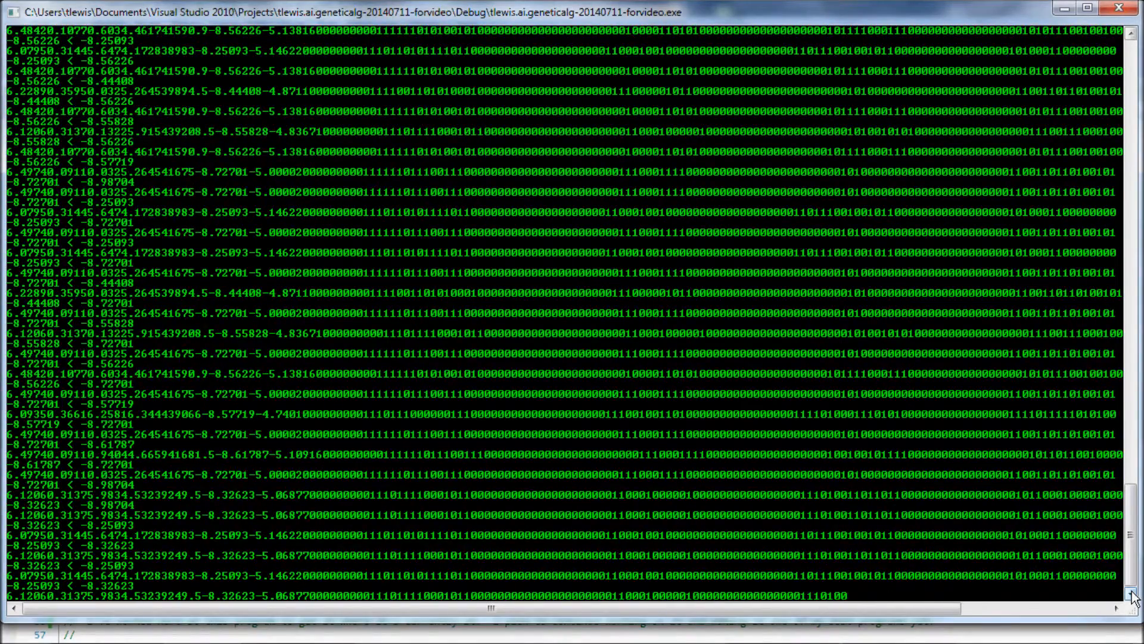
Scroll the console as the next iteration's decimal-to-binary conversion lines begin printing
{"action": "scroll", "scroll_direction": "down", "scroll_amount": 3}
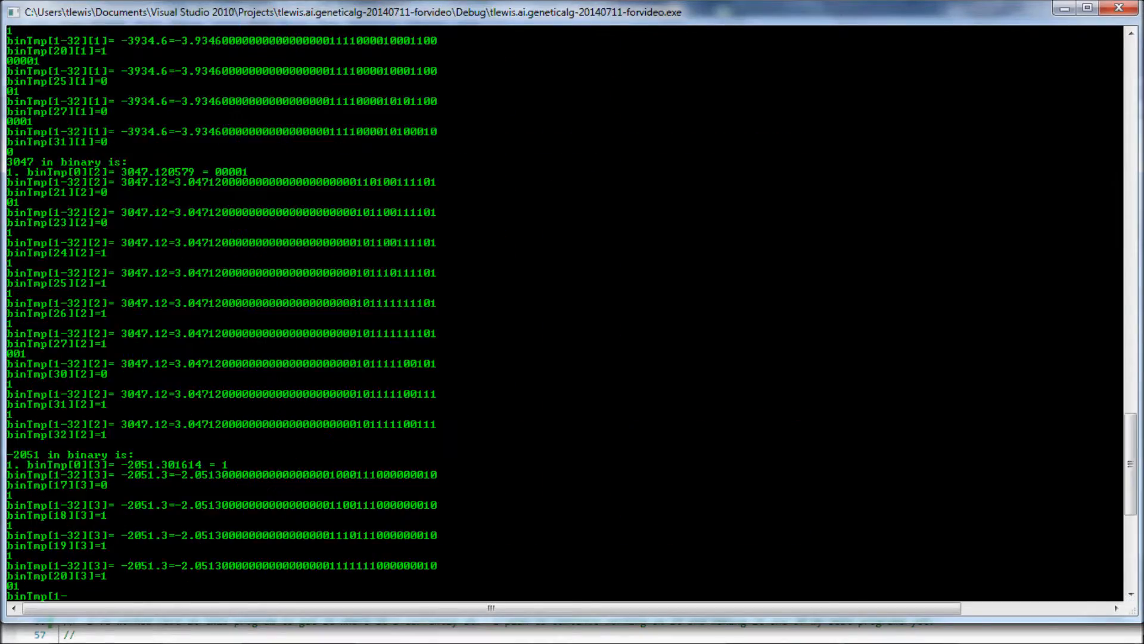
Follow the console as binTmp conversions finish and PRERcd rows with errors and chromosomes appear
{"action": "scroll", "scroll_direction": "down", "scroll_amount": 3}
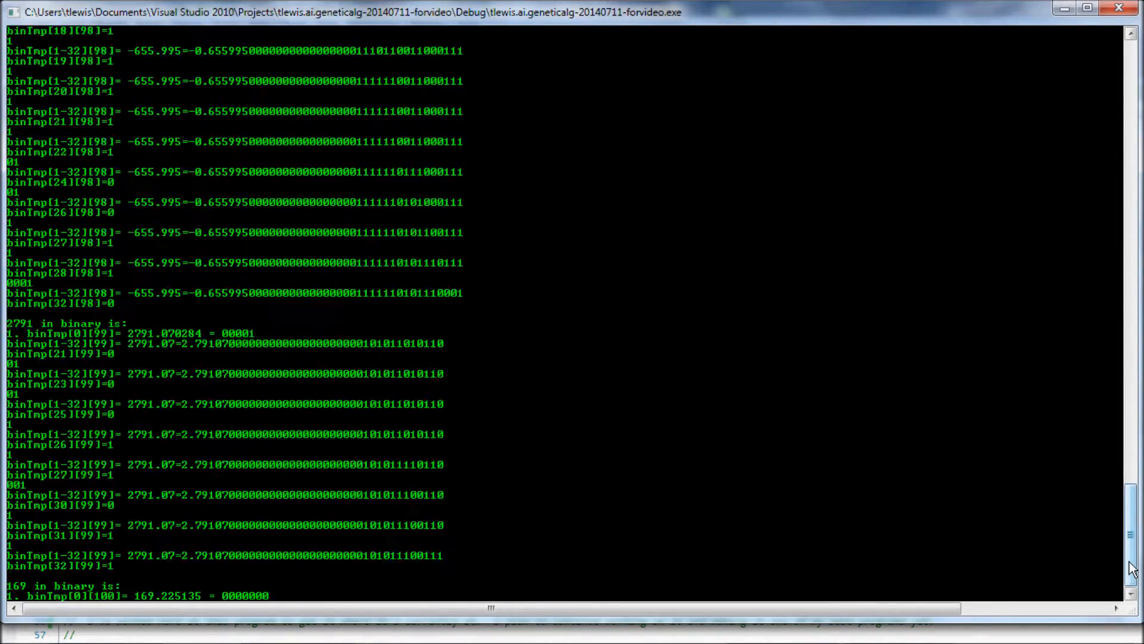
{"action": "scroll", "scroll_direction": "down", "scroll_amount": 3}
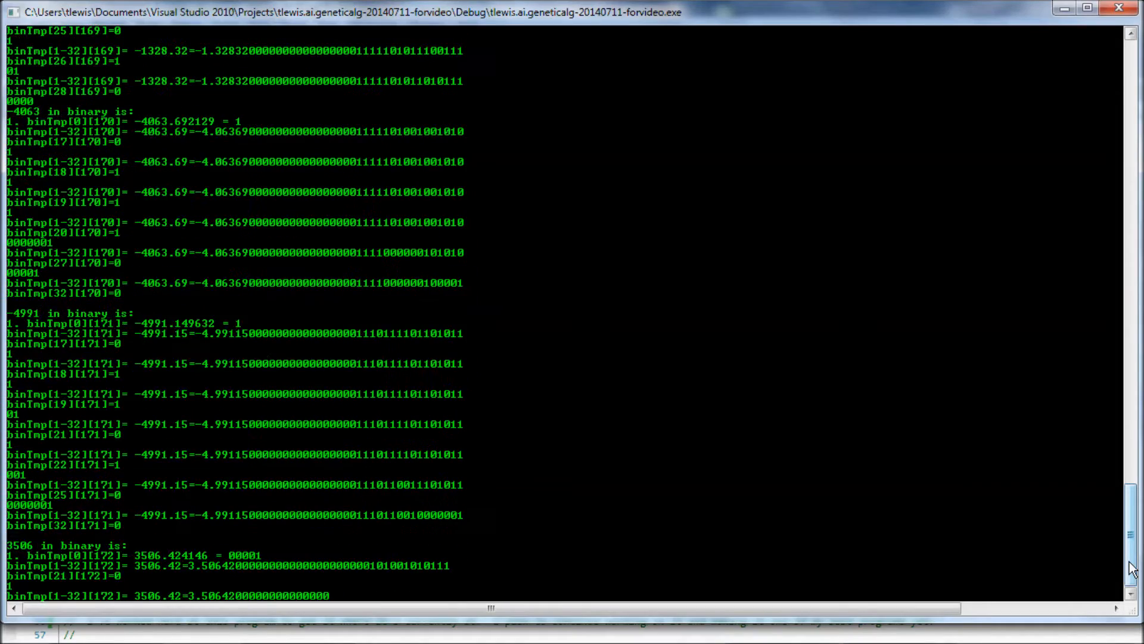
{"action": "scroll", "scroll_direction": "down", "scroll_amount": 3}
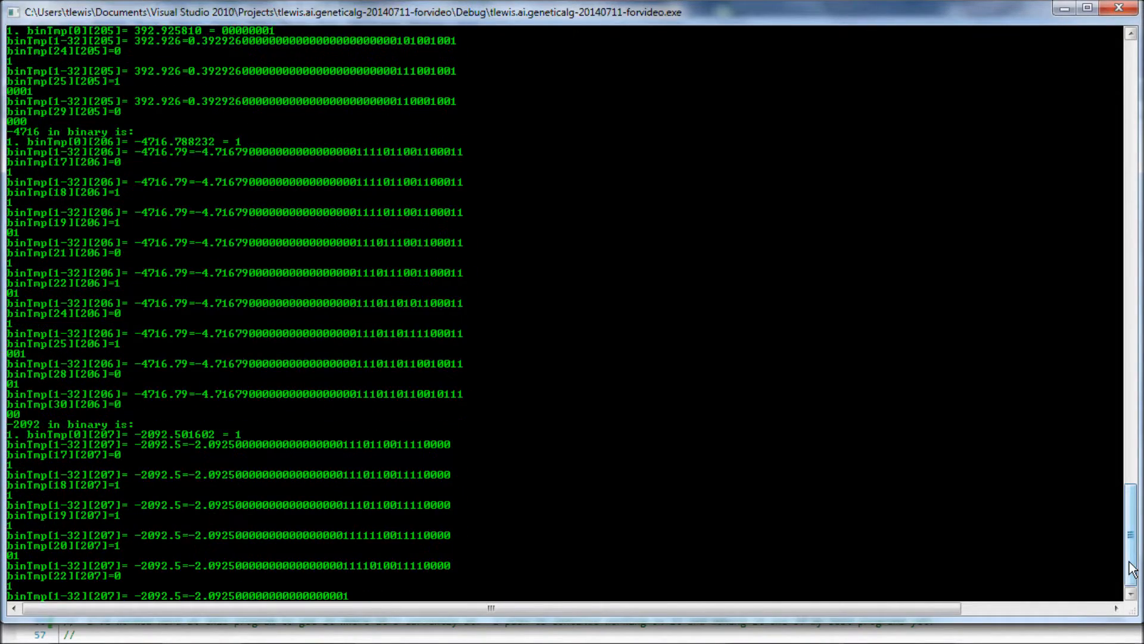
{"action": "scroll", "scroll_direction": "up", "scroll_amount": 3}
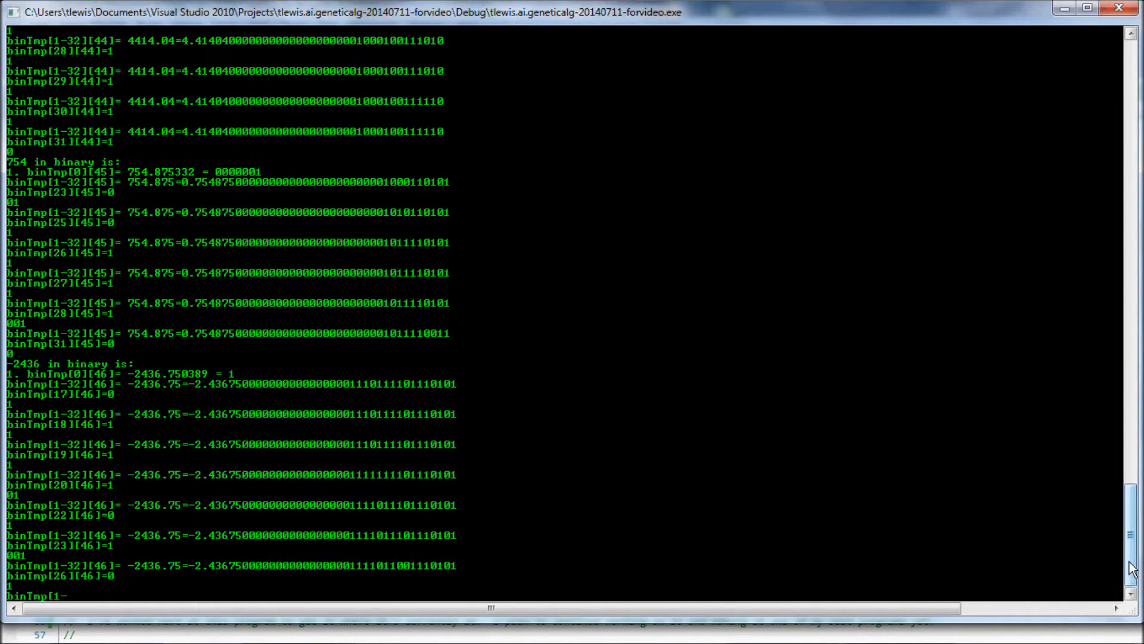
{"action": "scroll", "scroll_direction": "down", "scroll_amount": 3}
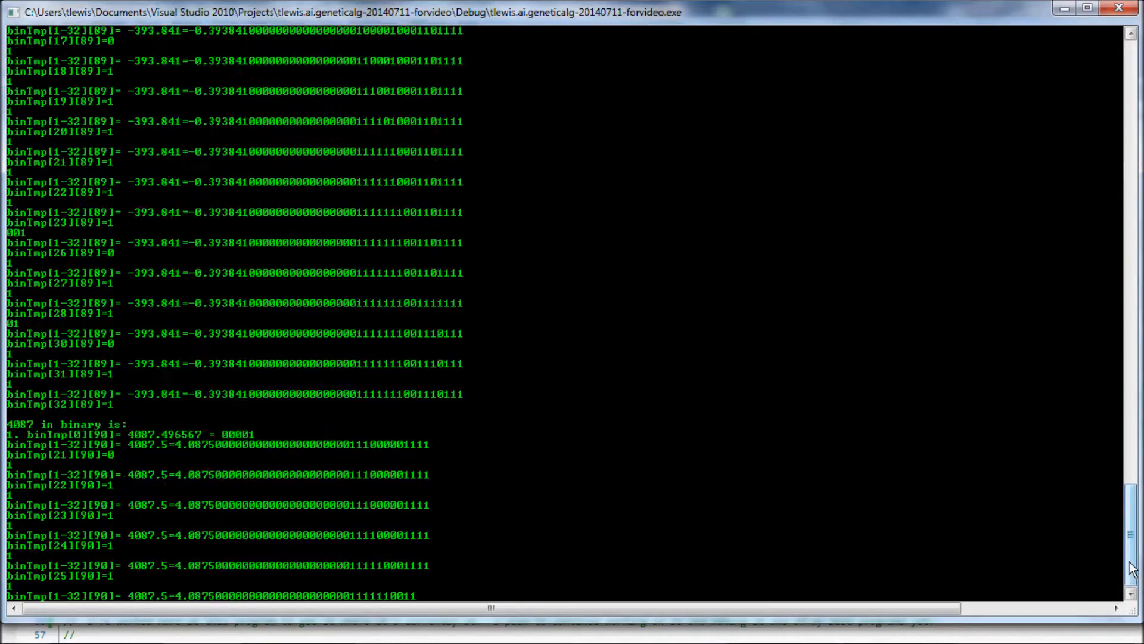
{"action": "scroll", "scroll_direction": "down", "scroll_amount": 3}
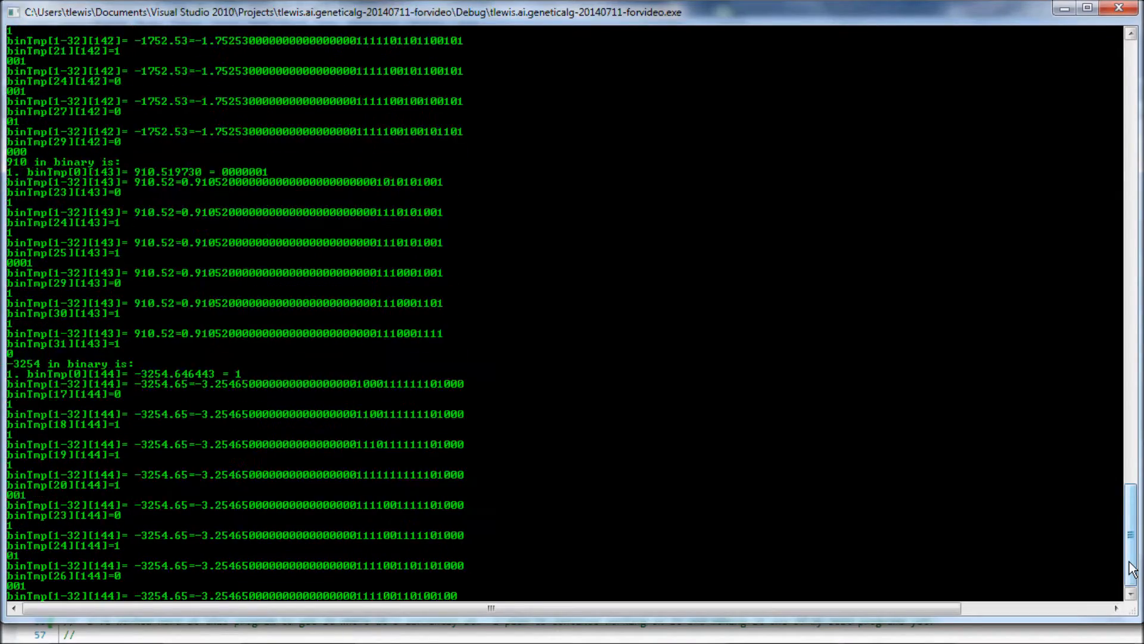
{"action": "scroll", "scroll_direction": "down", "scroll_amount": 3}
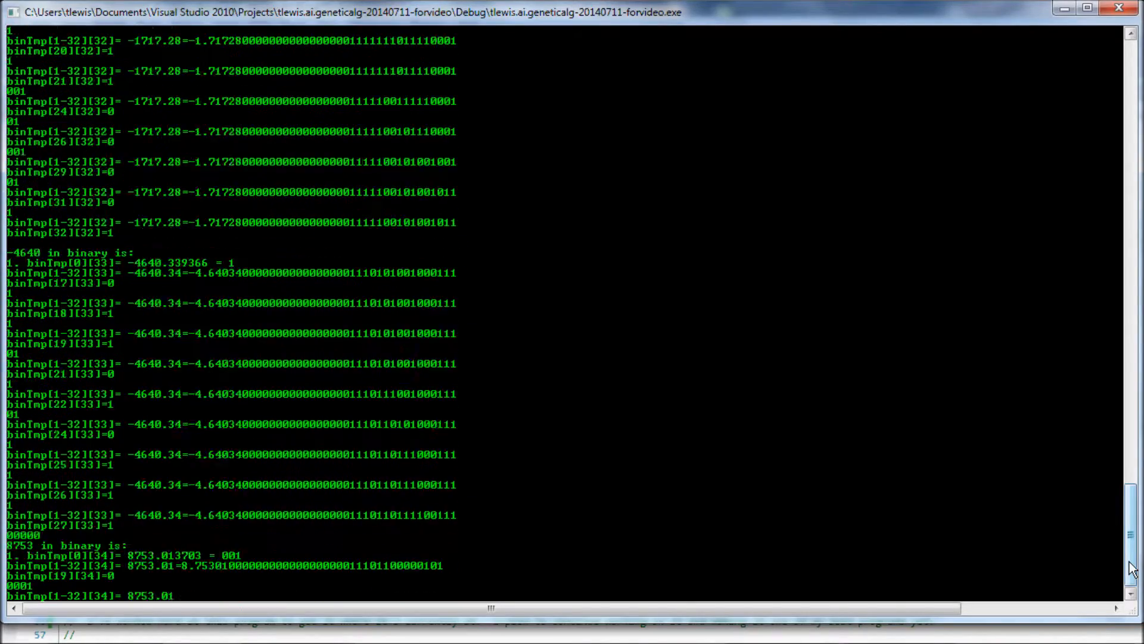
{"action": "scroll", "scroll_direction": "down", "scroll_amount": 3}
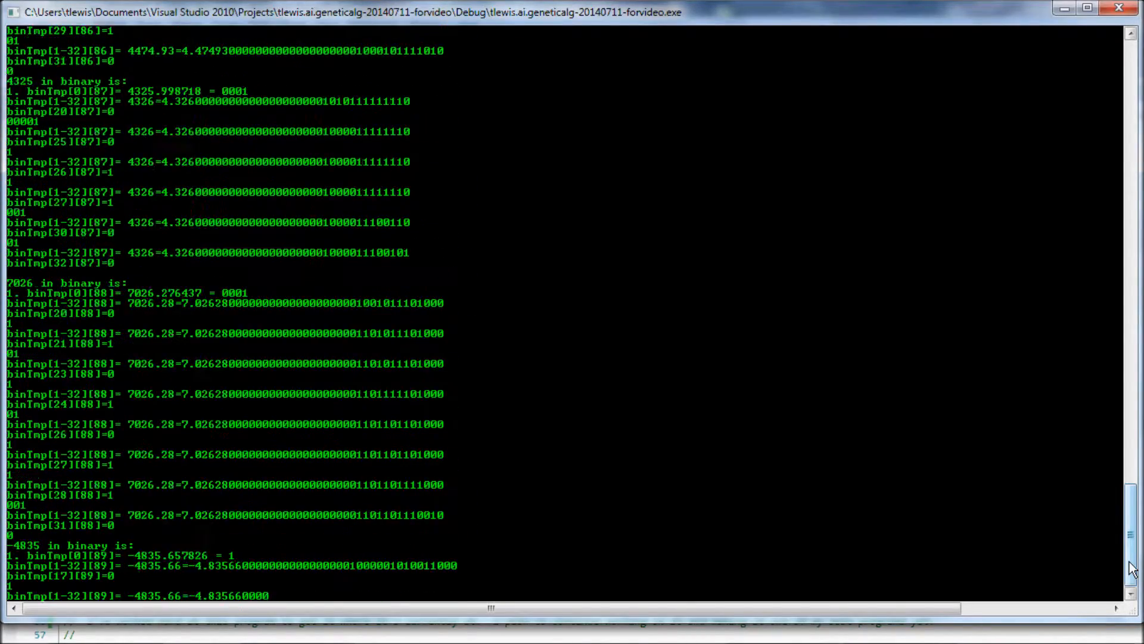
{"action": "scroll", "scroll_direction": "down", "scroll_amount": 3}
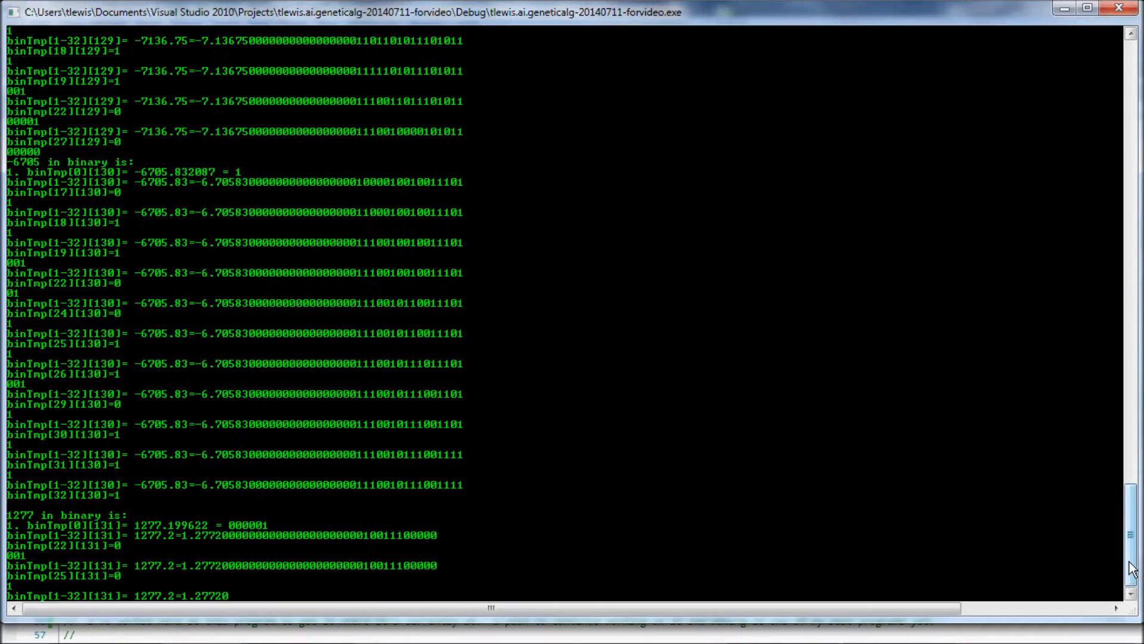
{"action": "scroll", "scroll_direction": "down", "scroll_amount": 3}
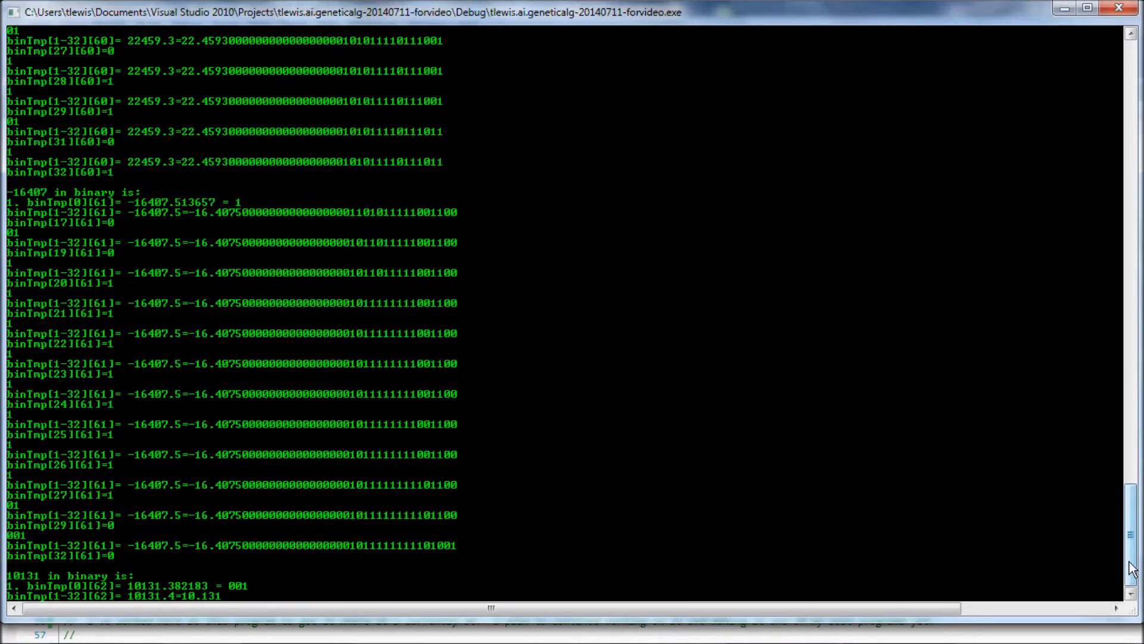
{"action": "scroll", "scroll_direction": "down", "scroll_amount": 3}
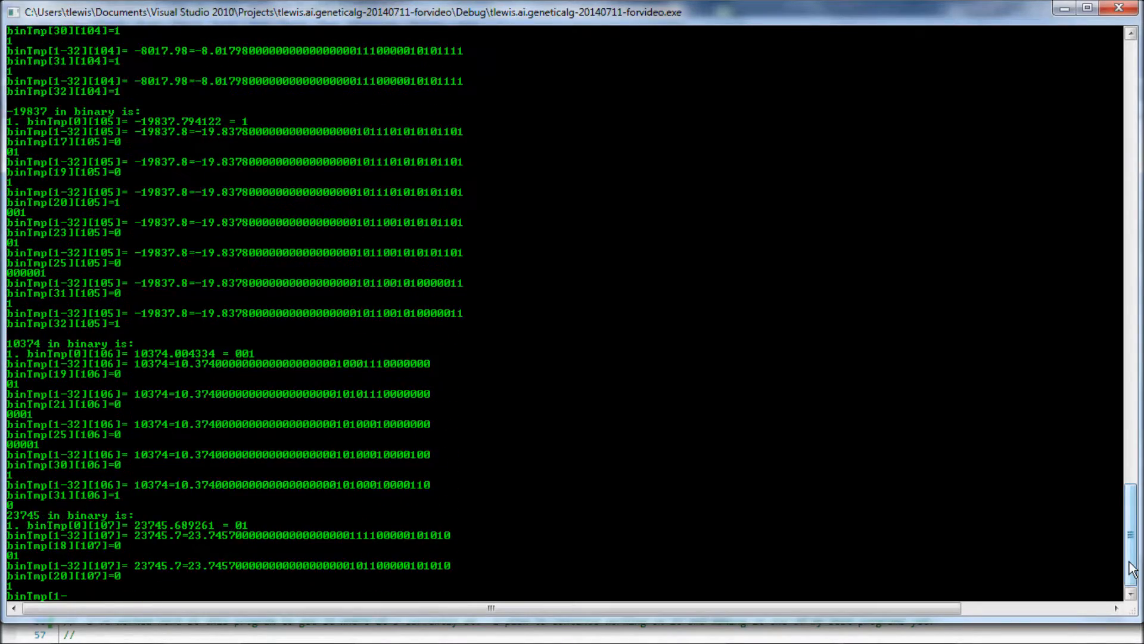
{"action": "scroll", "scroll_direction": "down", "scroll_amount": 3}
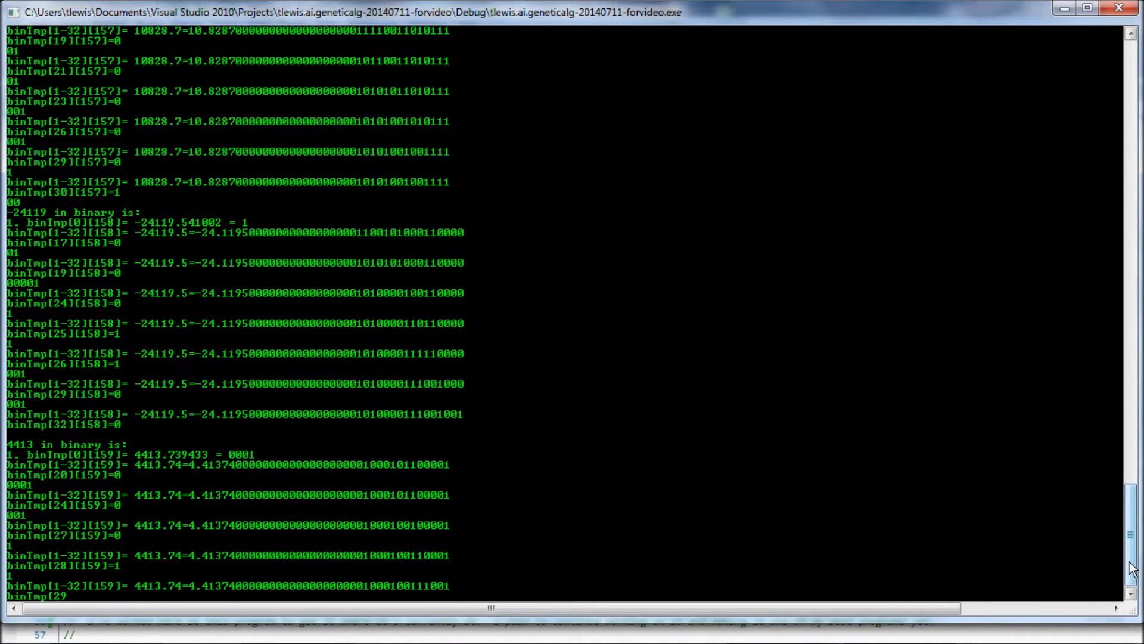
{"action": "scroll", "scroll_direction": "down", "scroll_amount": 3}
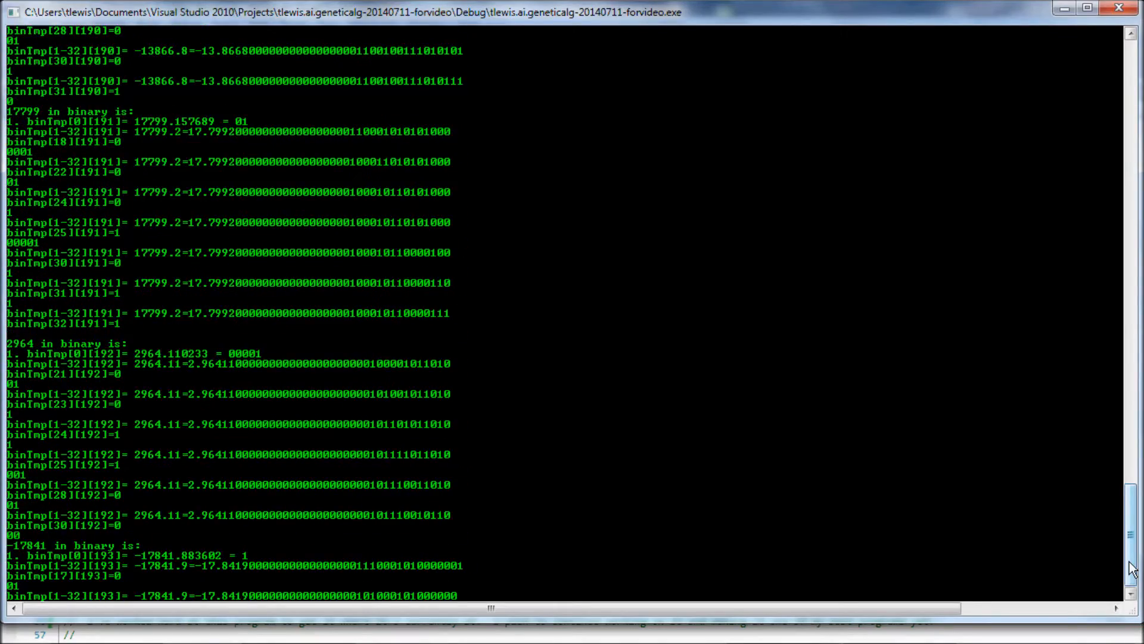
{"action": "scroll", "scroll_direction": "down", "scroll_amount": 3}
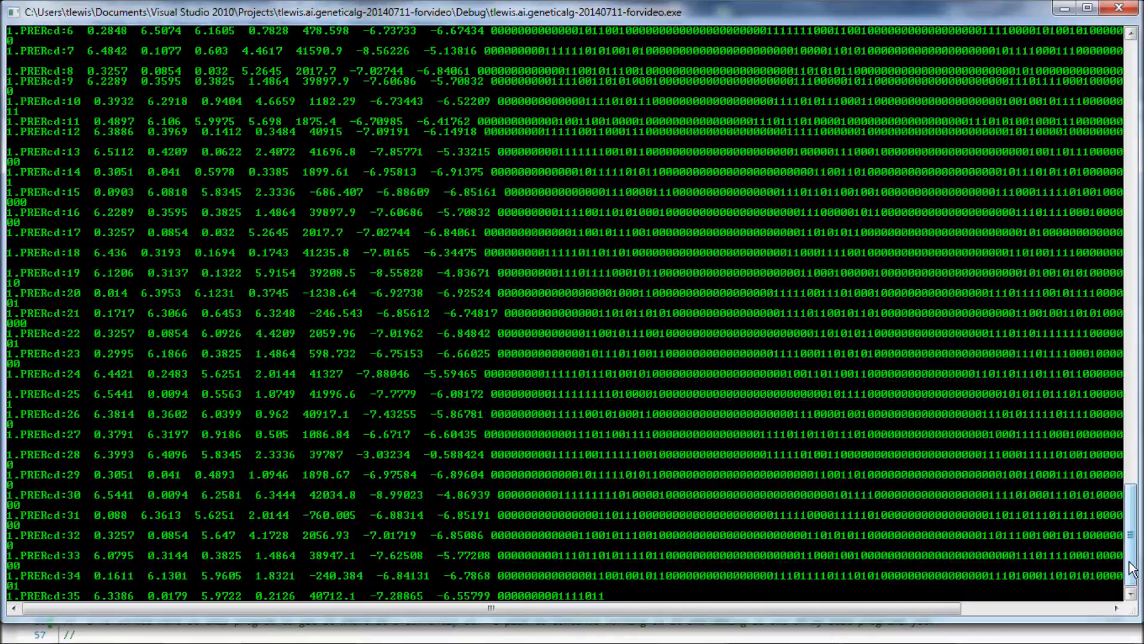
Scroll through the fitness comparison lines until the PostRcd record listing starts
{"action": "scroll", "scroll_direction": "down", "scroll_amount": 3}
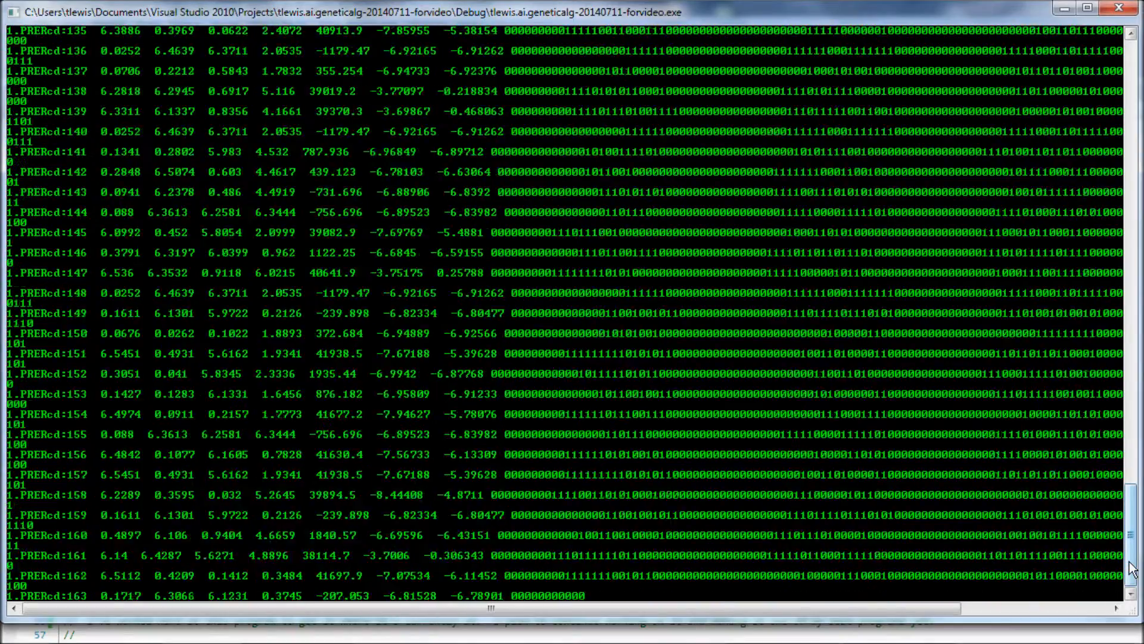
{"action": "scroll", "scroll_direction": "down", "scroll_amount": 3}
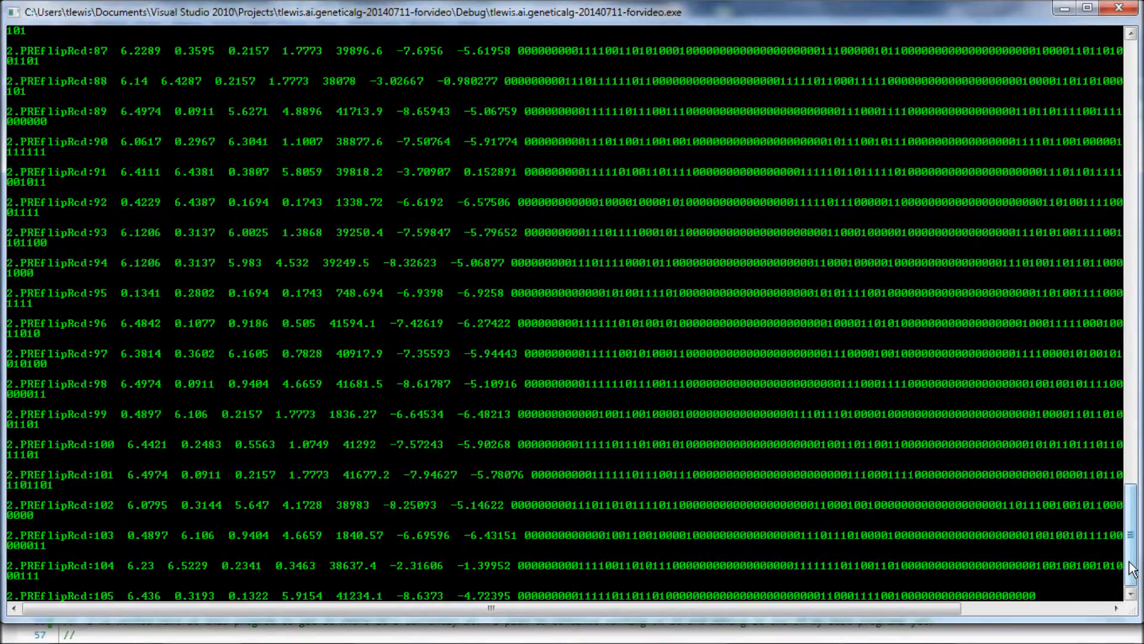
{"action": "scroll", "scroll_direction": "down", "scroll_amount": 3}
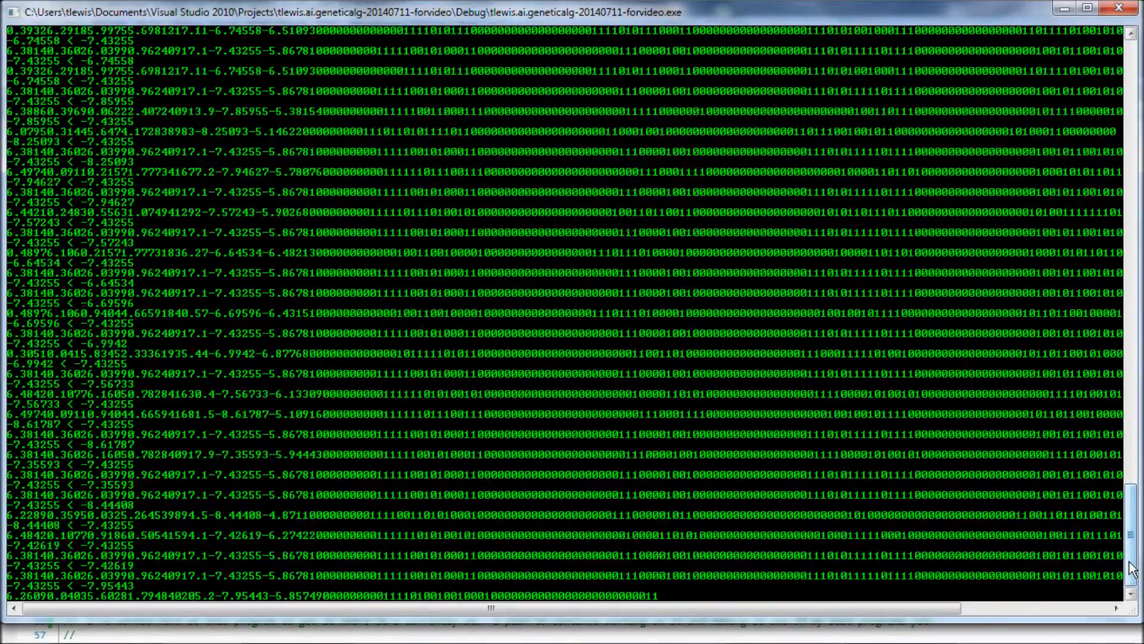
{"action": "scroll", "scroll_direction": "down", "scroll_amount": 3}
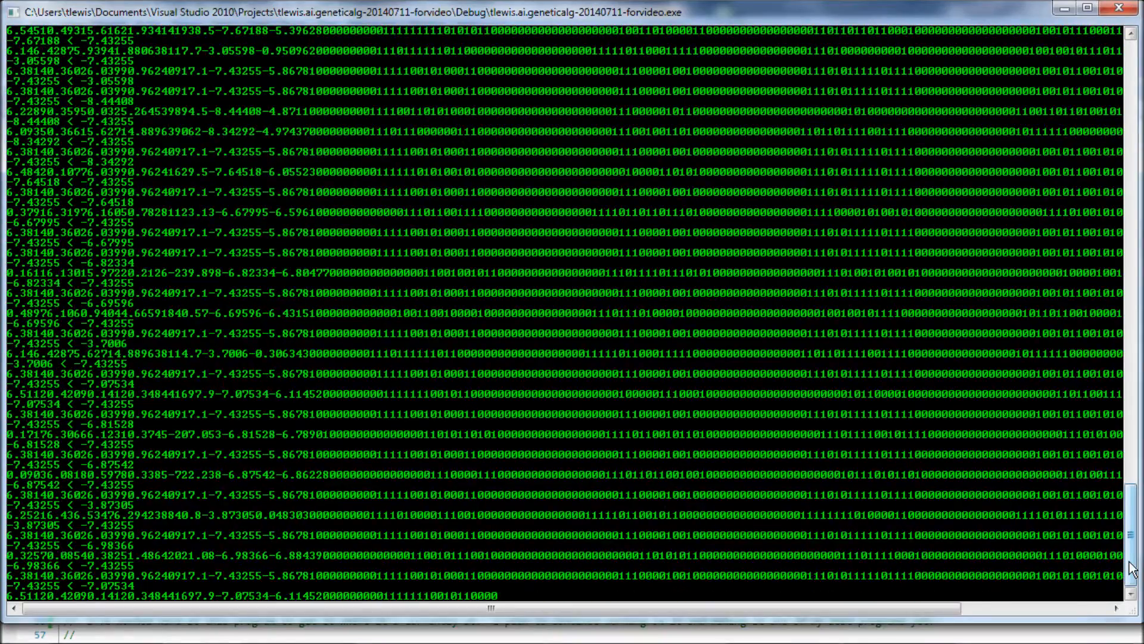
{"action": "scroll", "scroll_direction": "down", "scroll_amount": 3}
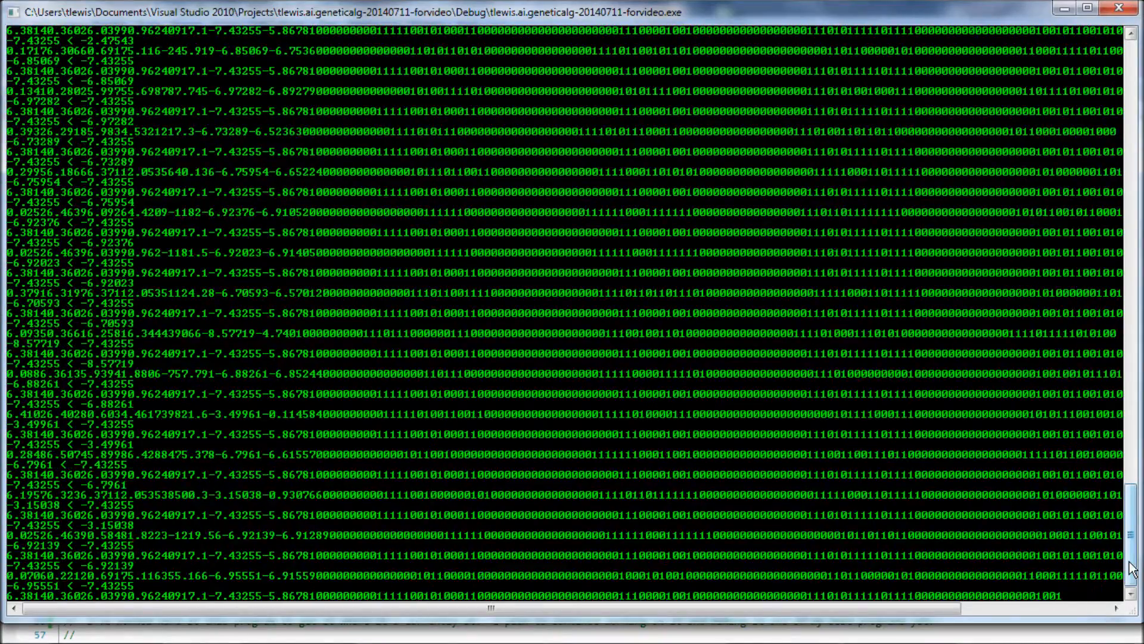
{"action": "scroll", "scroll_direction": "down", "scroll_amount": 3}
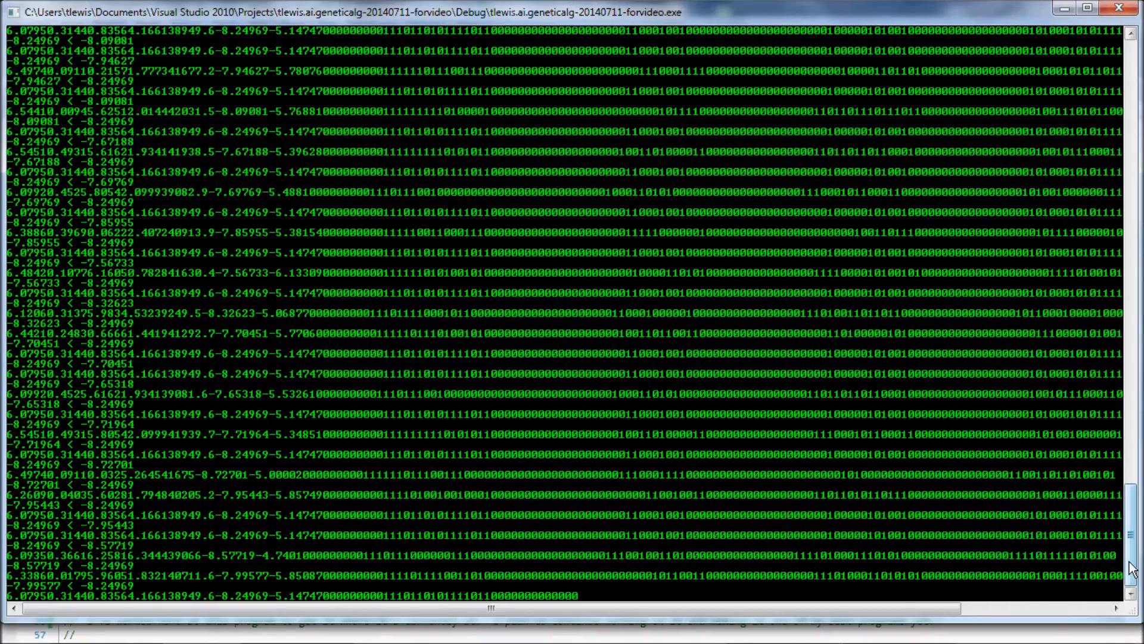
{"action": "scroll", "scroll_direction": "down", "scroll_amount": 3}
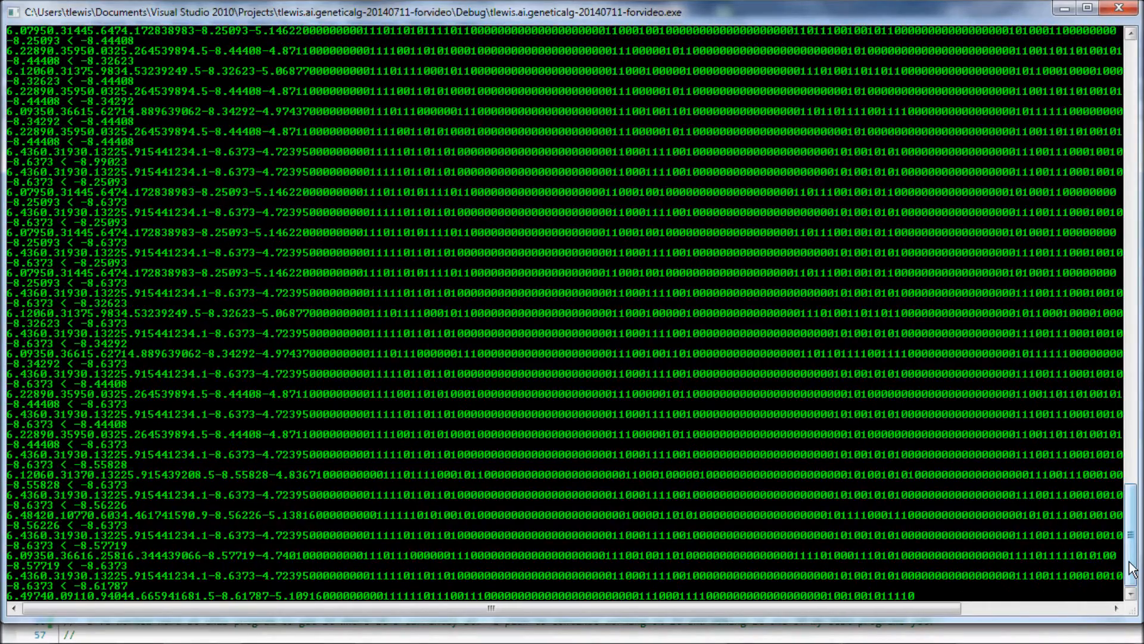
{"action": "scroll", "scroll_direction": "down", "scroll_amount": 3}
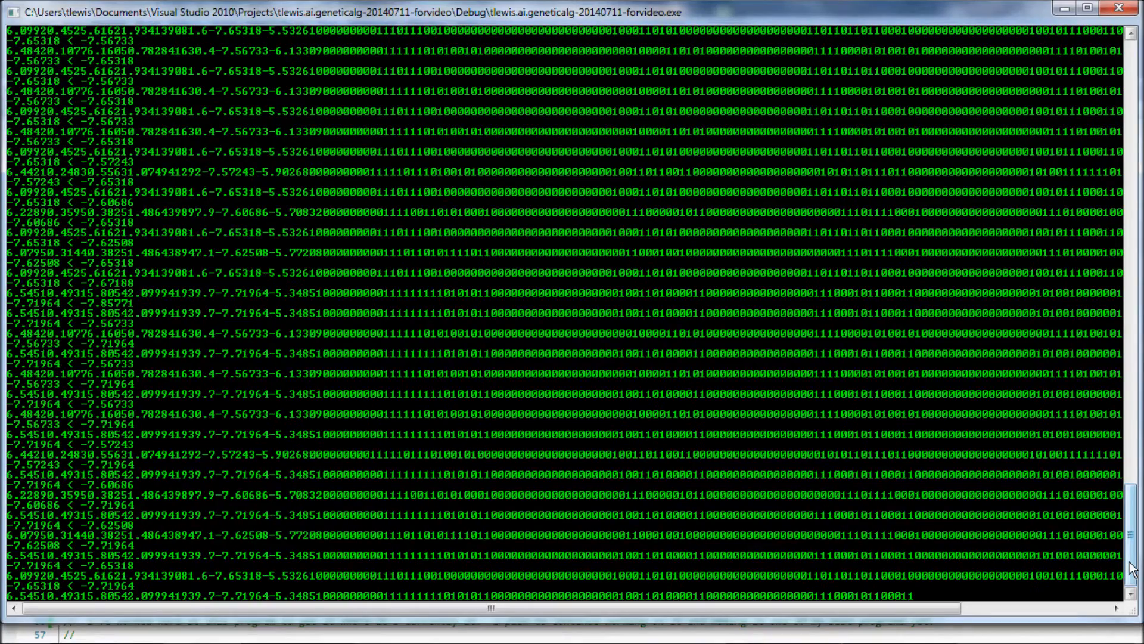
{"action": "scroll", "scroll_direction": "down", "scroll_amount": 3}
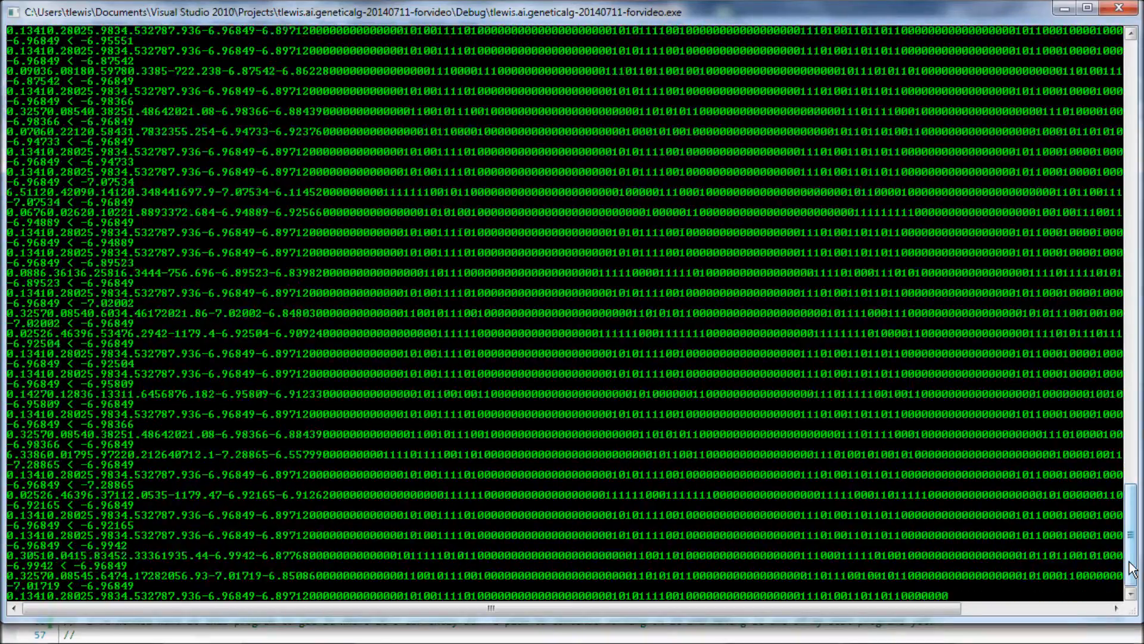
{"action": "scroll", "scroll_direction": "down", "scroll_amount": 3}
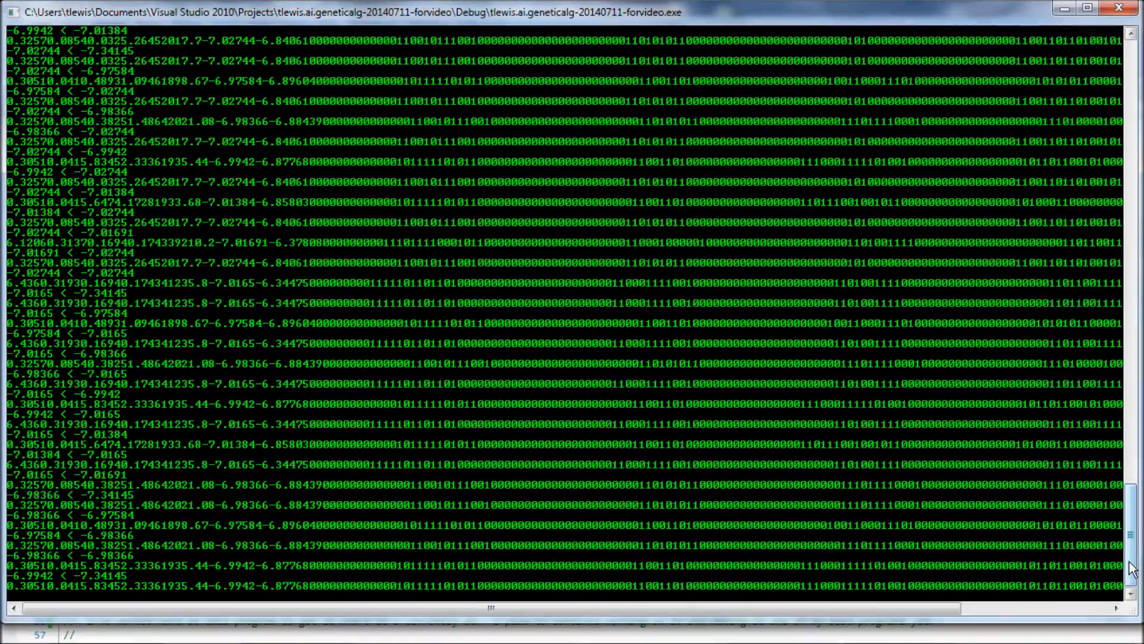
Follow the PostSortPostFlipBackPopNew sorted population rows into the next round of binary conversions
{"action": "scroll", "scroll_direction": "down", "scroll_amount": 3}
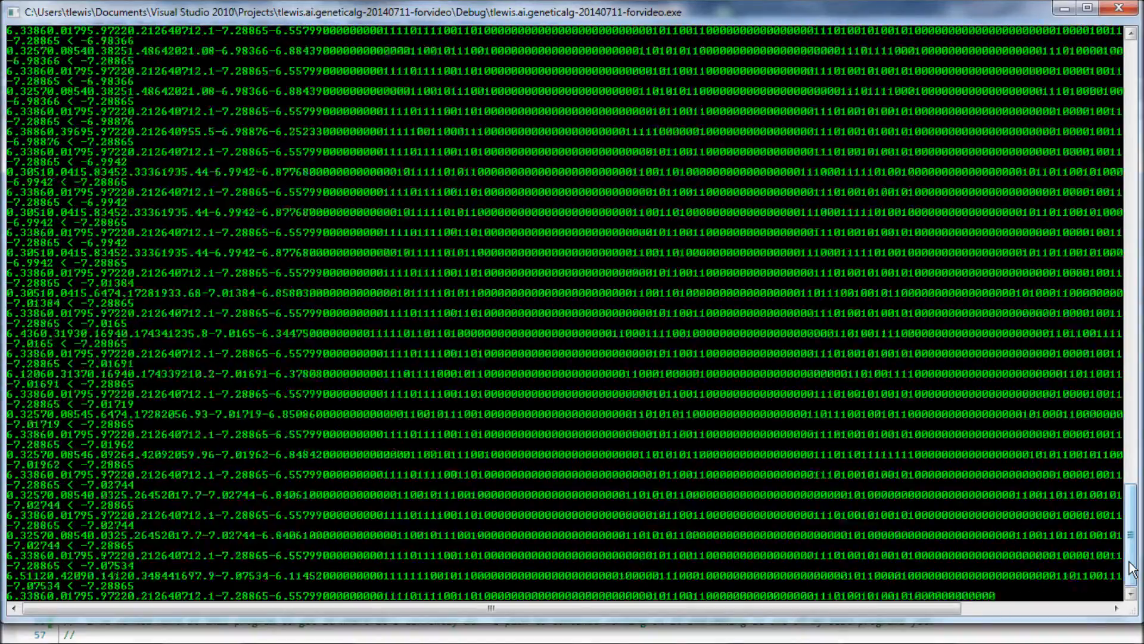
{"action": "scroll", "scroll_direction": "down", "scroll_amount": 3}
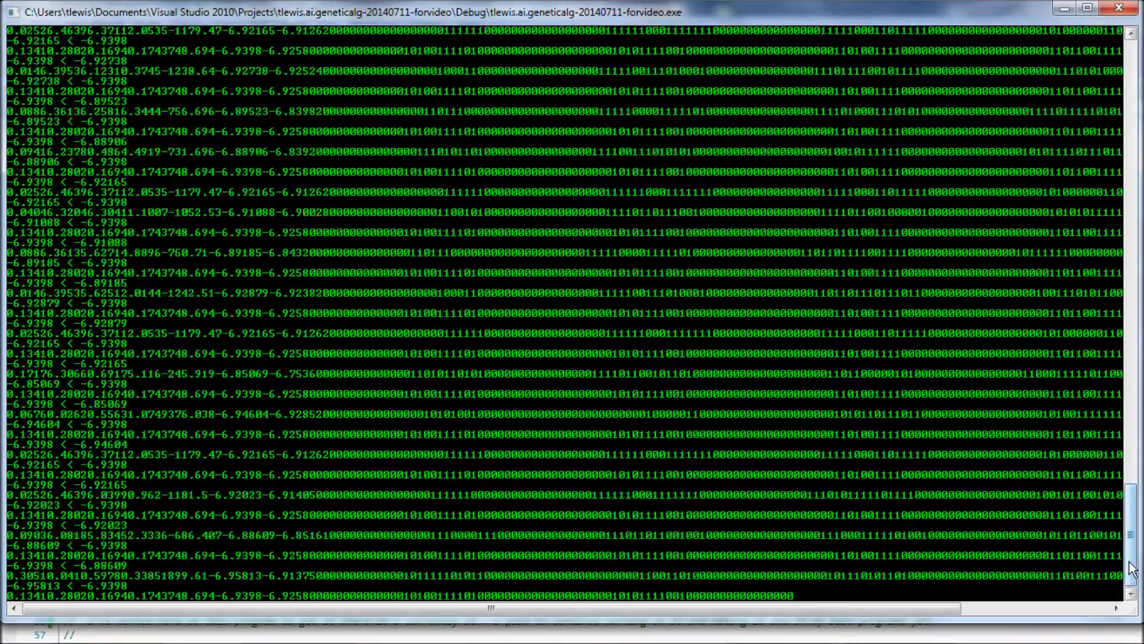
{"action": "scroll", "scroll_direction": "down", "scroll_amount": 3}
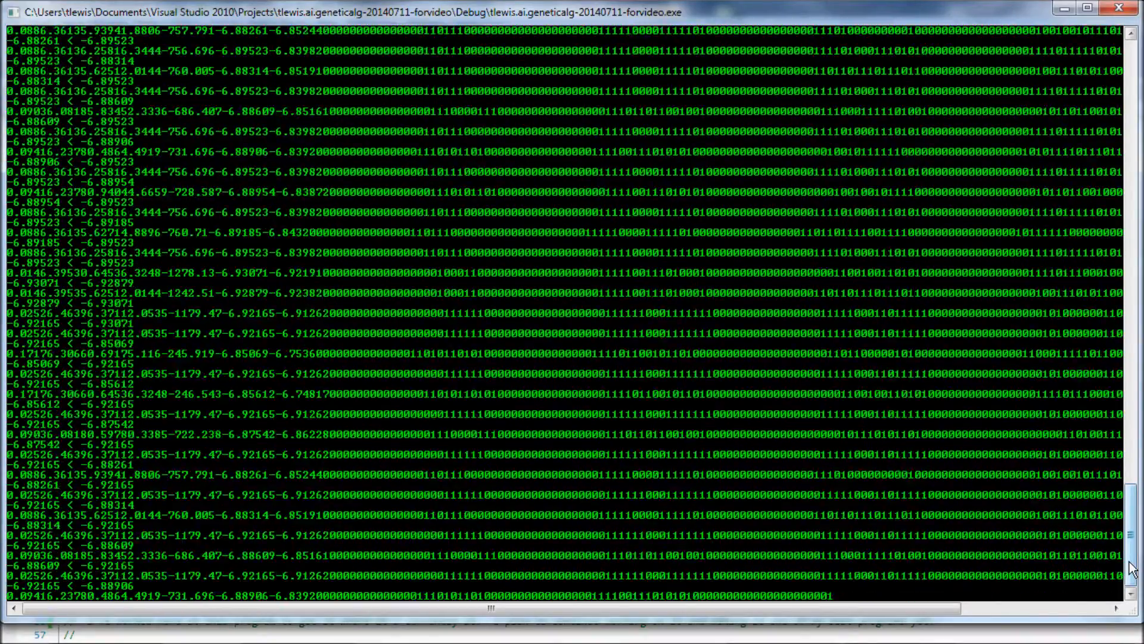
{"action": "scroll", "scroll_direction": "down", "scroll_amount": 3}
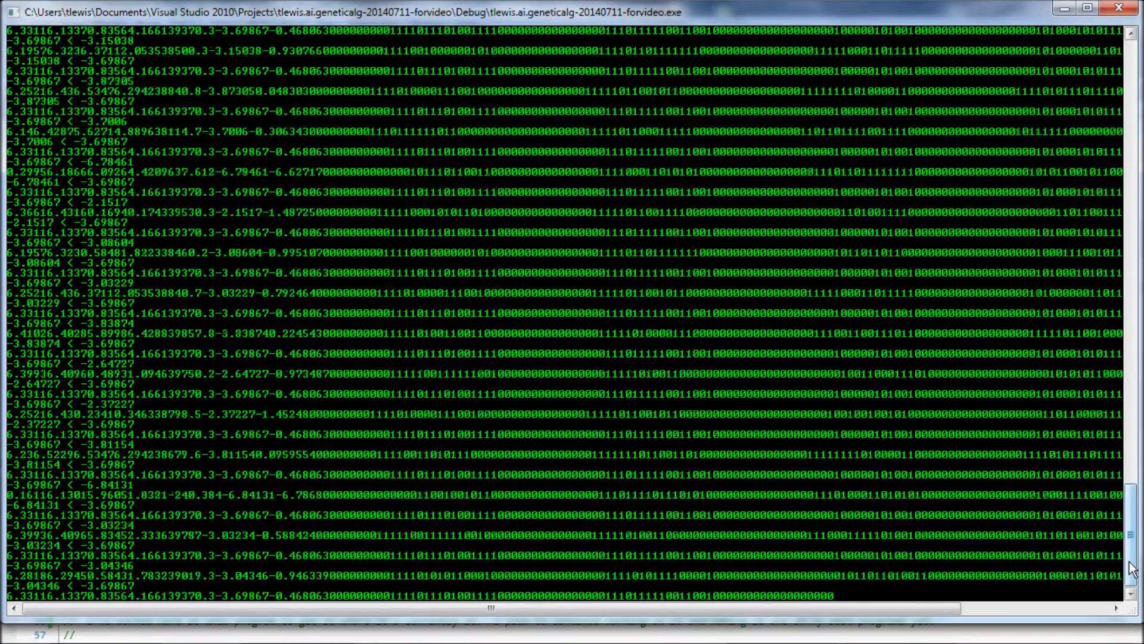
{"action": "scroll", "scroll_direction": "down", "scroll_amount": 3}
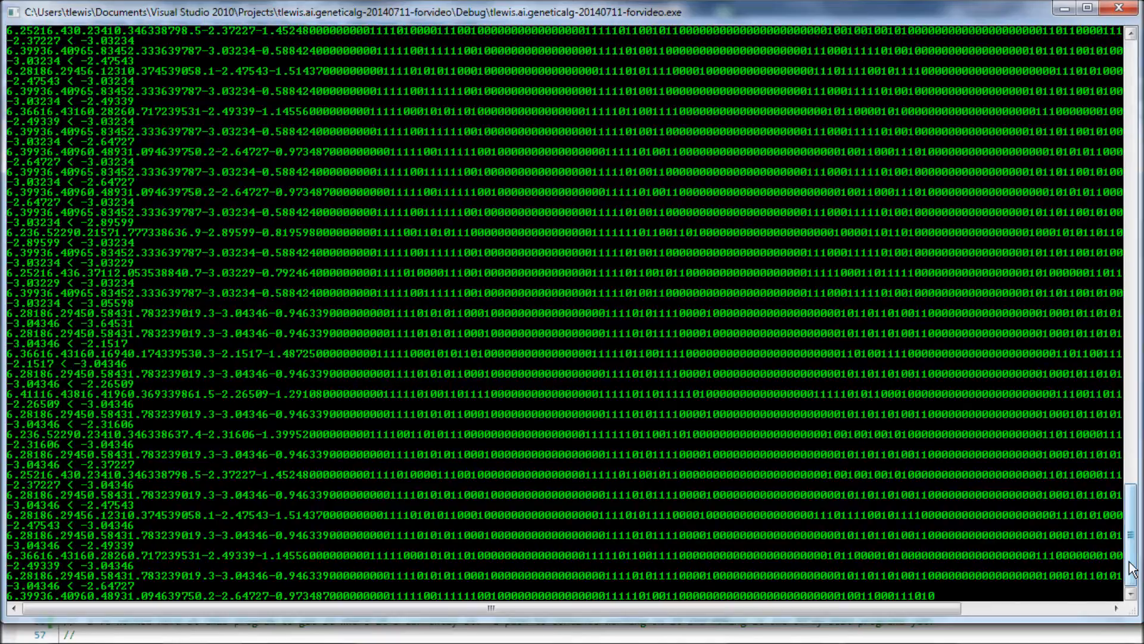
{"action": "scroll", "scroll_direction": "down", "scroll_amount": 3}
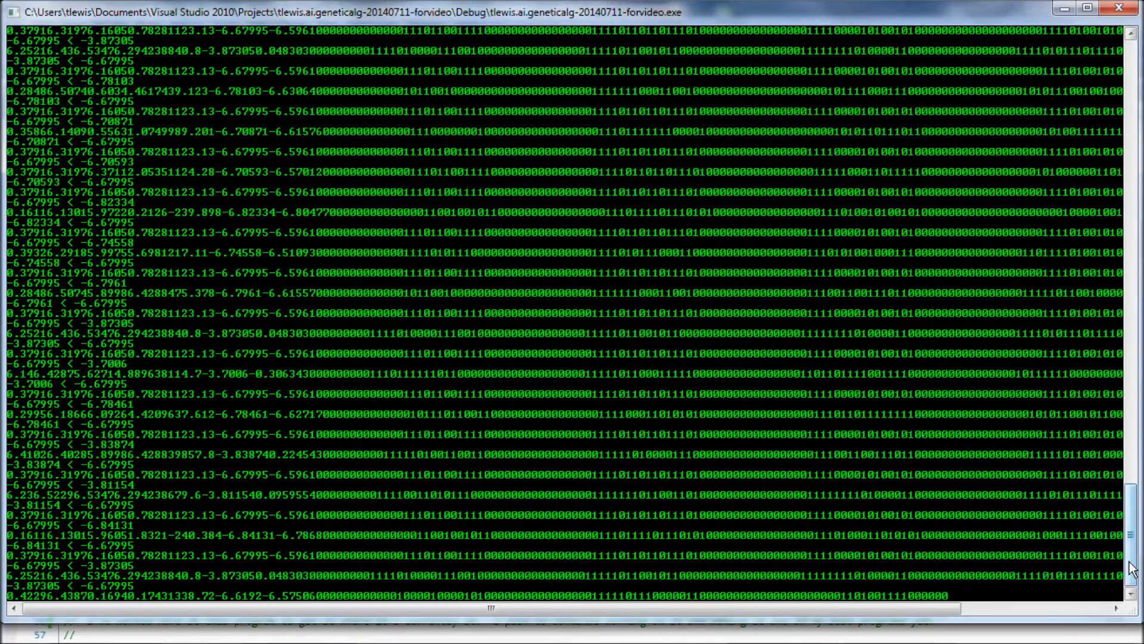
{"action": "scroll", "scroll_direction": "down", "scroll_amount": 3}
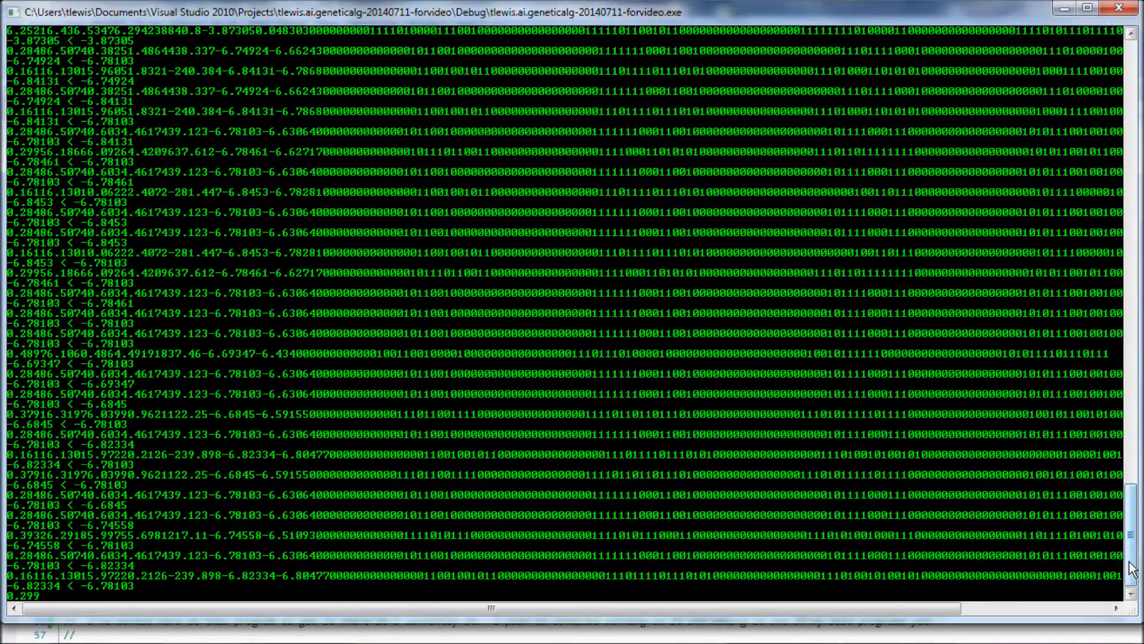
{"action": "scroll", "scroll_direction": "down", "scroll_amount": 3}
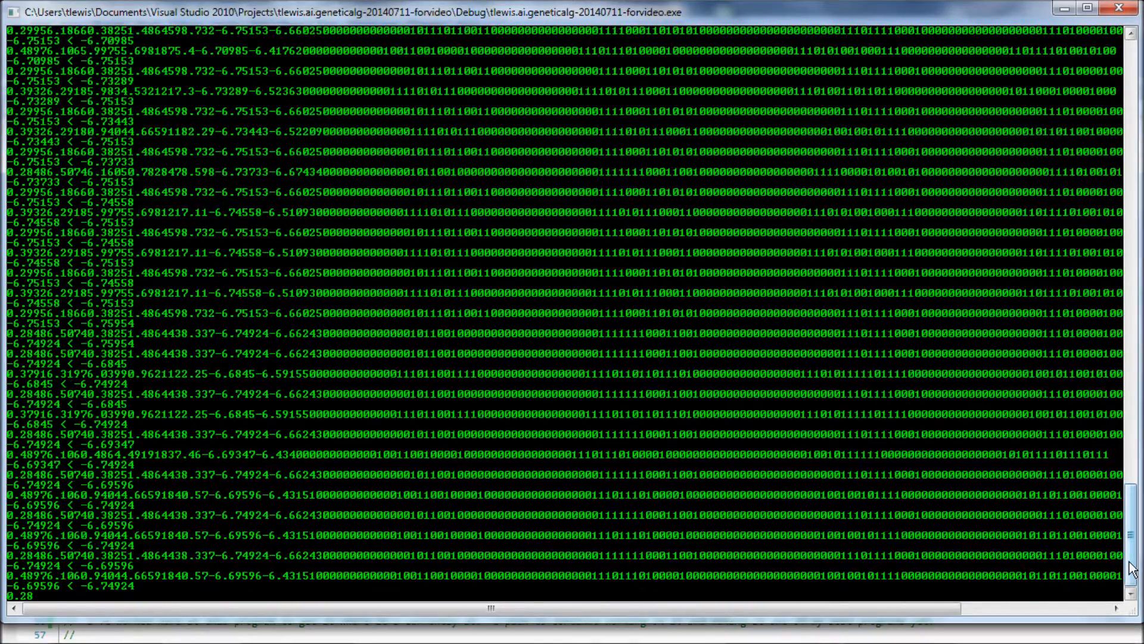
{"action": "scroll", "scroll_direction": "down", "scroll_amount": 3}
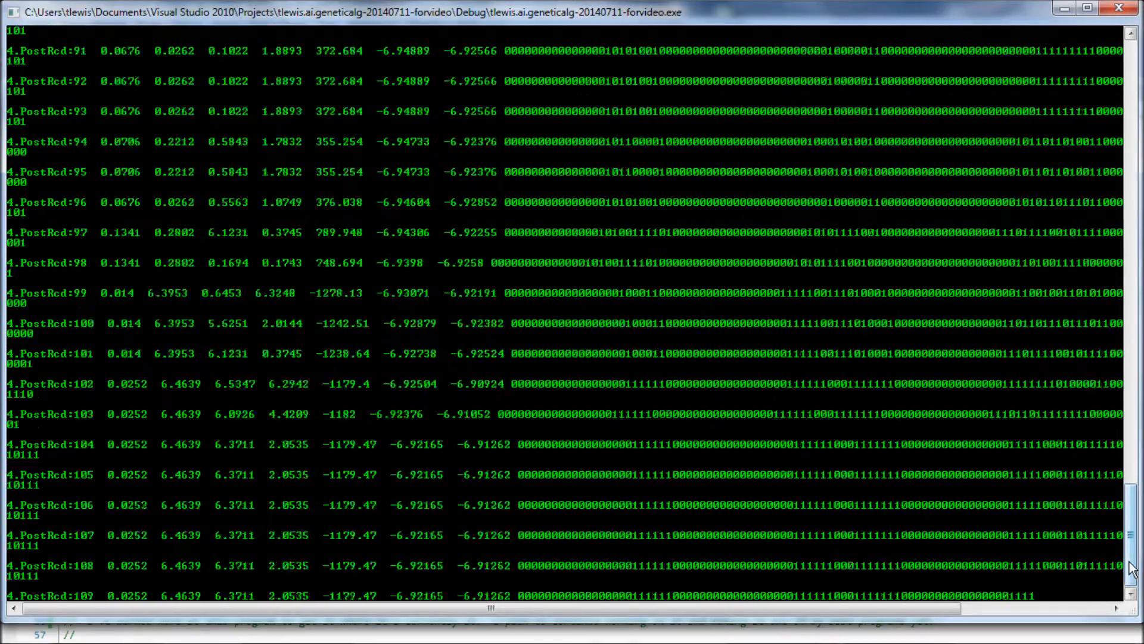
{"action": "scroll", "scroll_direction": "down", "scroll_amount": 3}
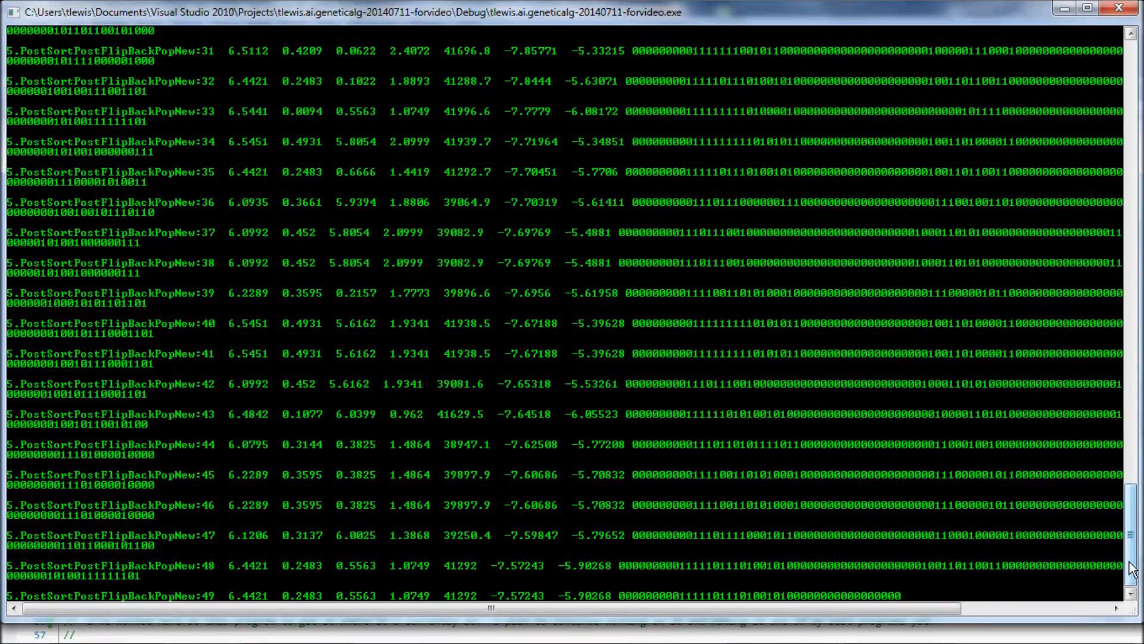
{"action": "scroll", "scroll_direction": "down", "scroll_amount": 3}
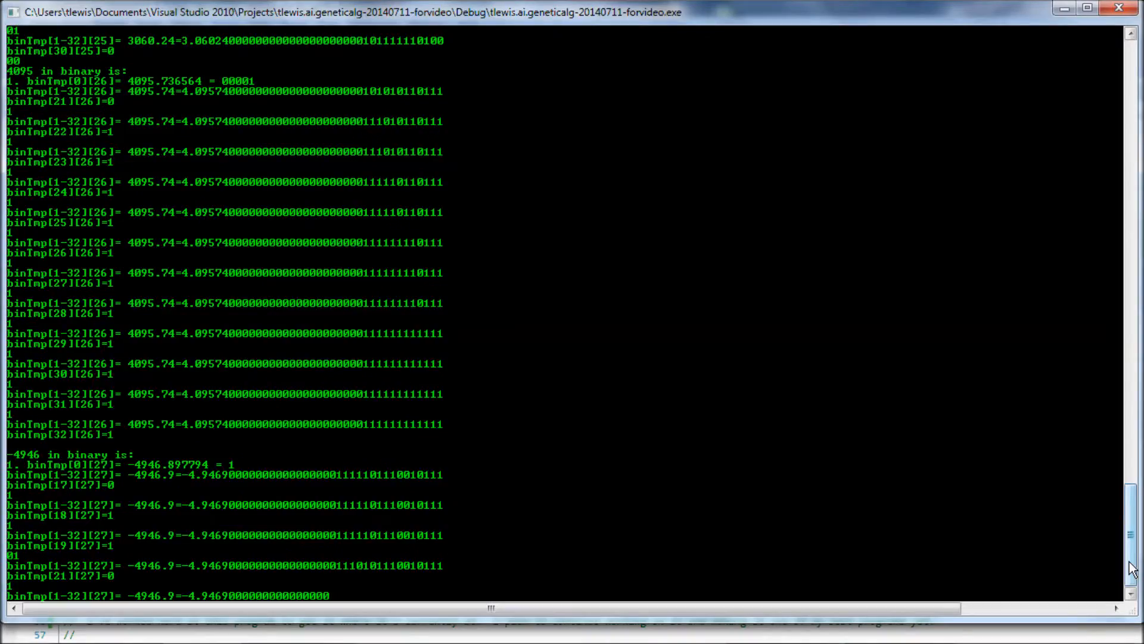
Scroll the console through the binTmp binary conversion of each population value
{"action": "scroll", "scroll_direction": "down", "scroll_amount": 3}
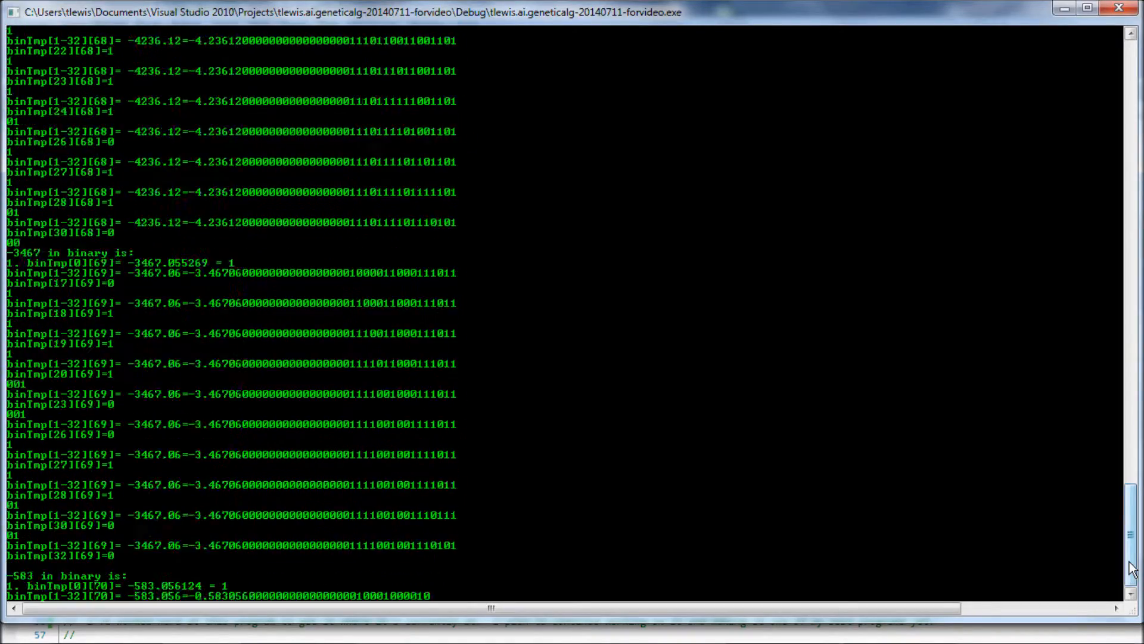
{"action": "scroll", "scroll_direction": "down", "scroll_amount": 3}
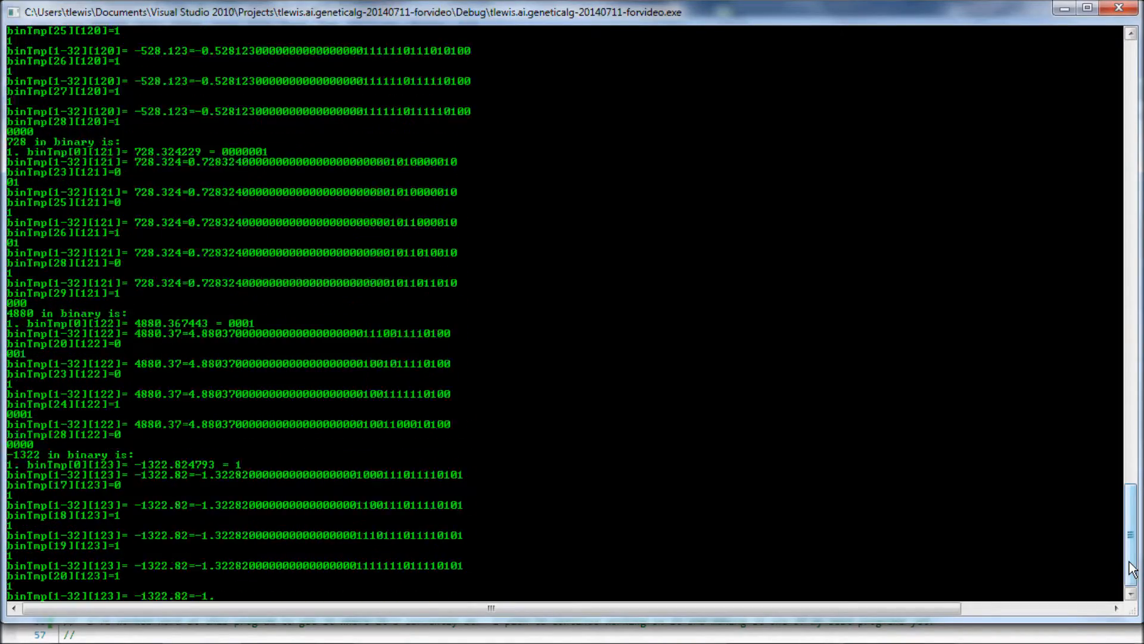
{"action": "scroll", "scroll_direction": "down", "scroll_amount": 3}
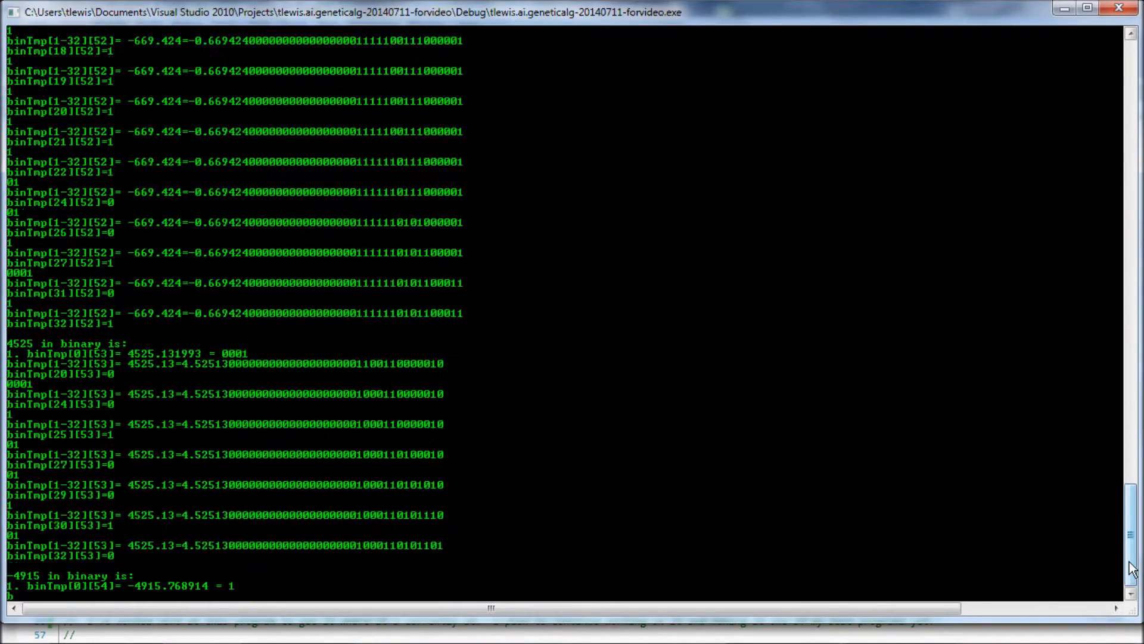
{"action": "scroll", "scroll_direction": "down", "scroll_amount": 3}
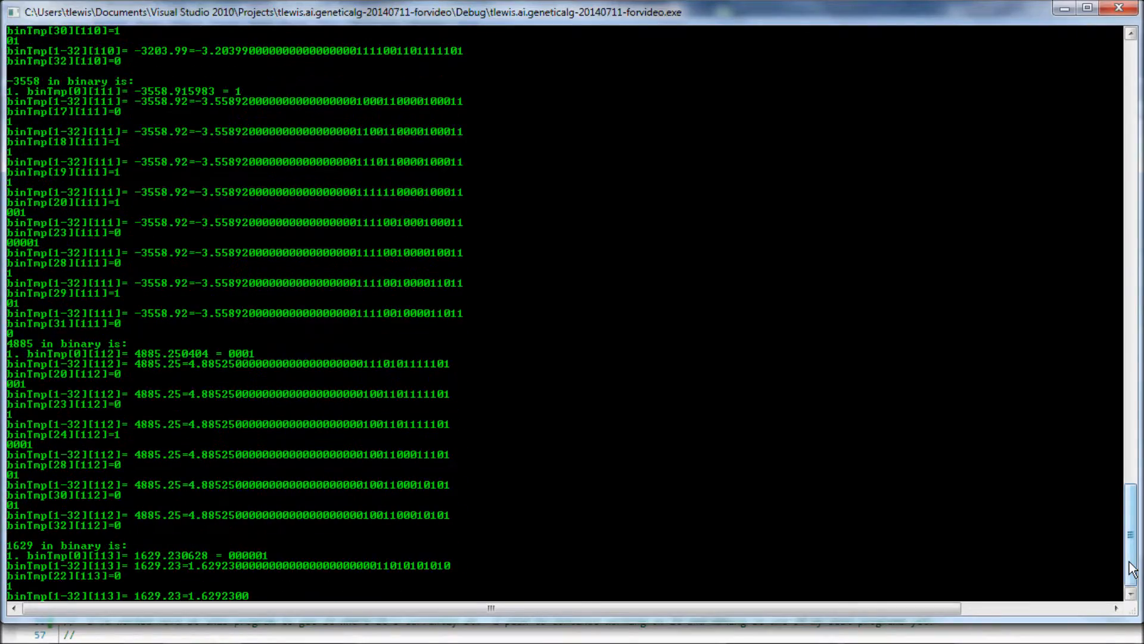
{"action": "scroll", "scroll_direction": "down", "scroll_amount": 3}
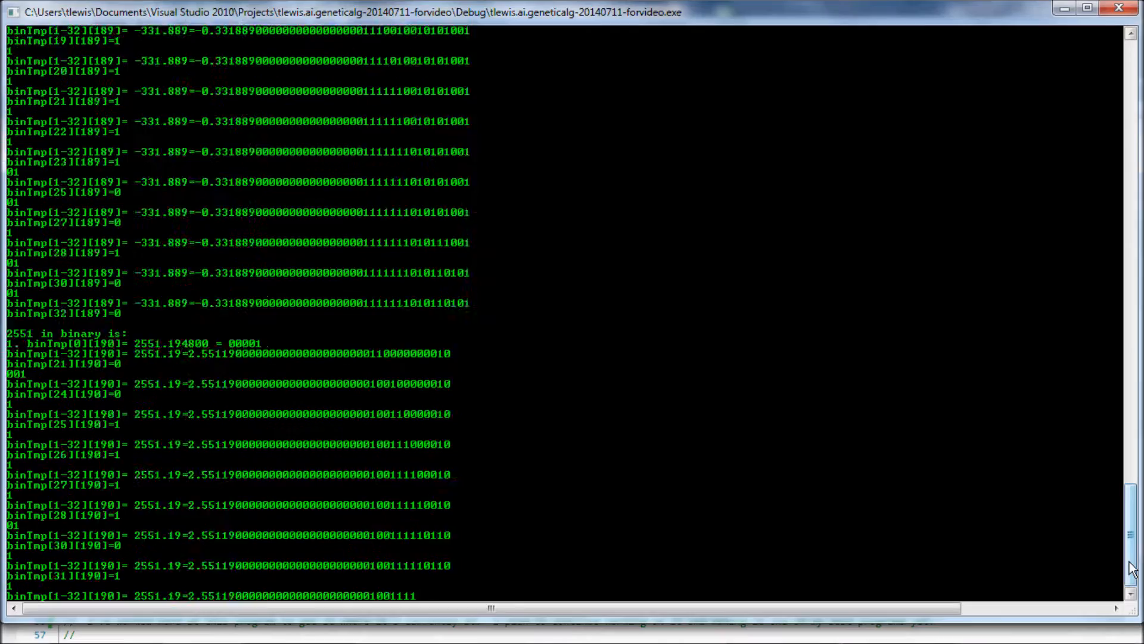
{"action": "scroll", "scroll_direction": "down", "scroll_amount": 3}
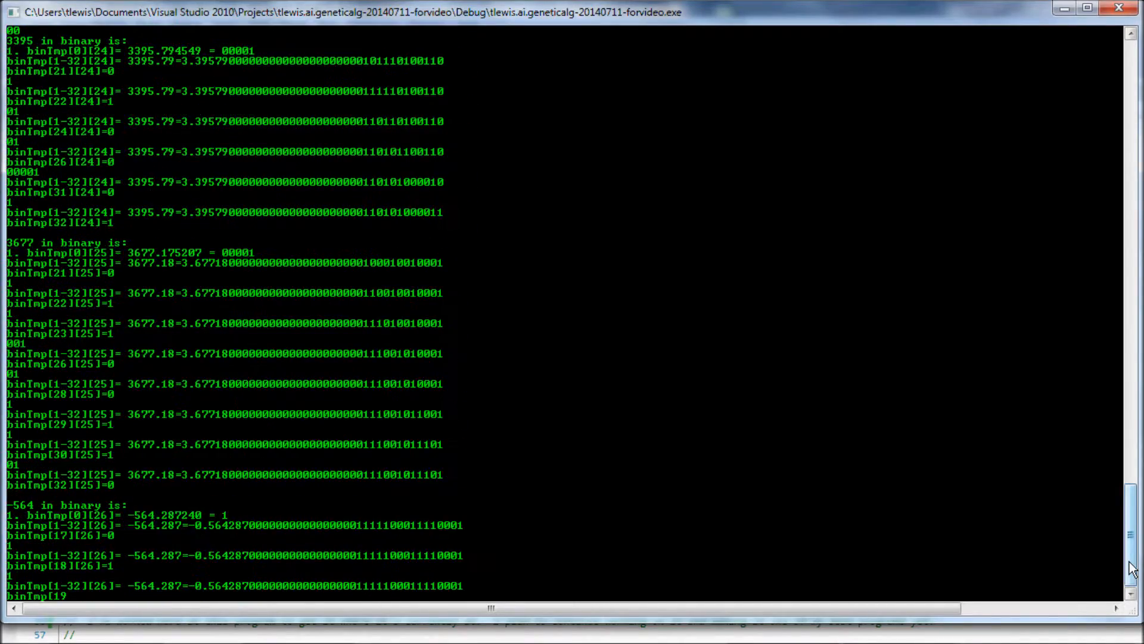
{"action": "scroll", "scroll_direction": "down", "scroll_amount": 3}
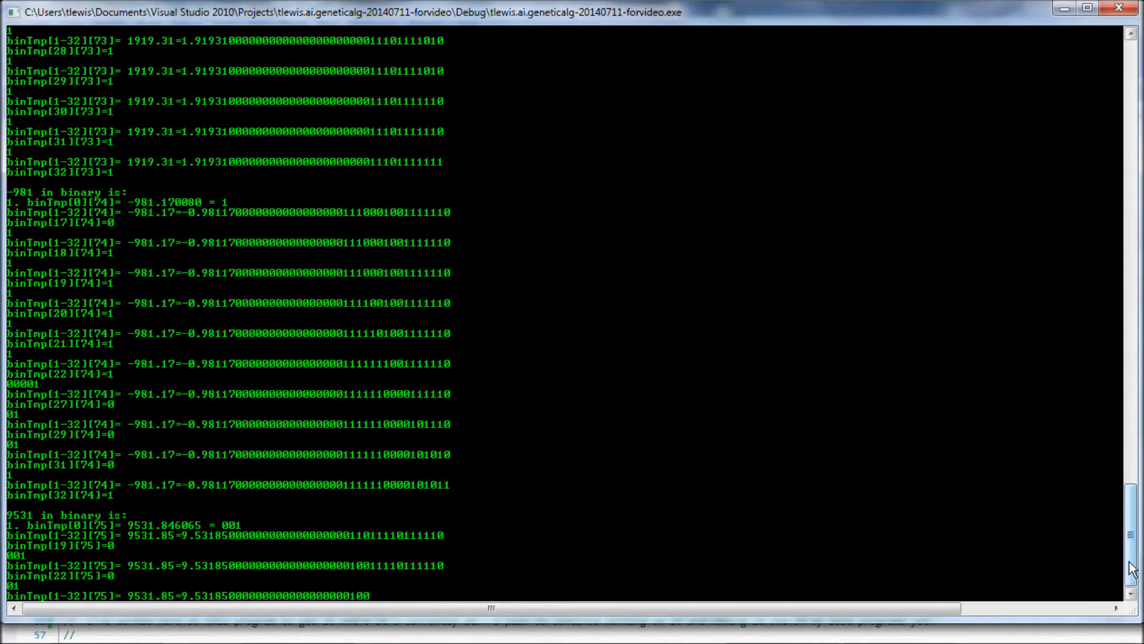
{"action": "scroll", "scroll_direction": "down", "scroll_amount": 3}
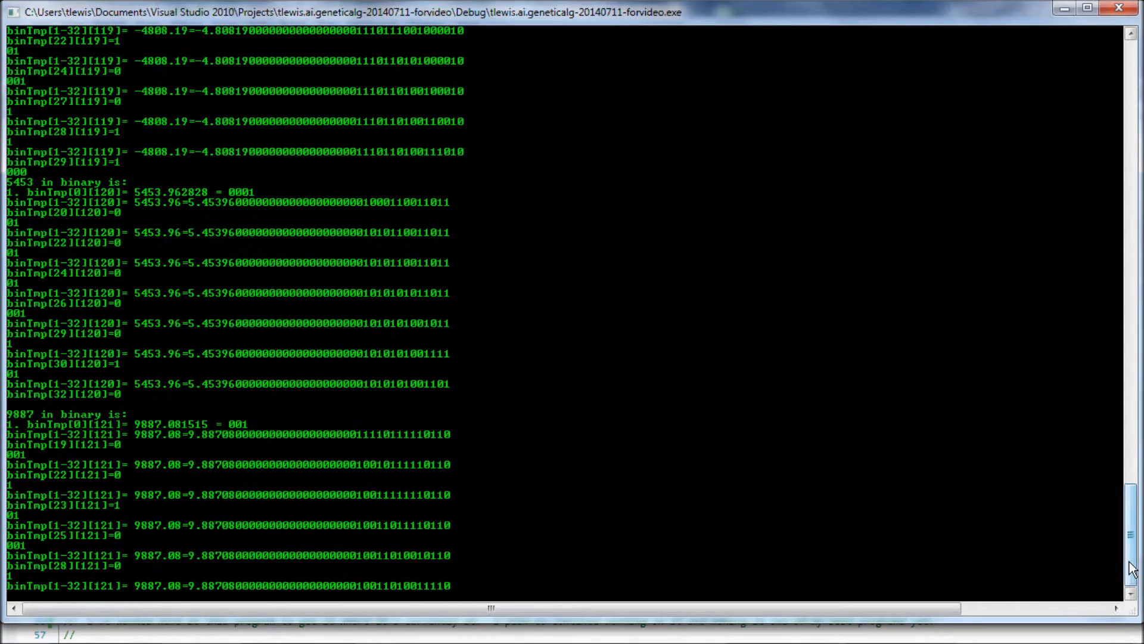
{"action": "scroll", "scroll_direction": "down", "scroll_amount": 3}
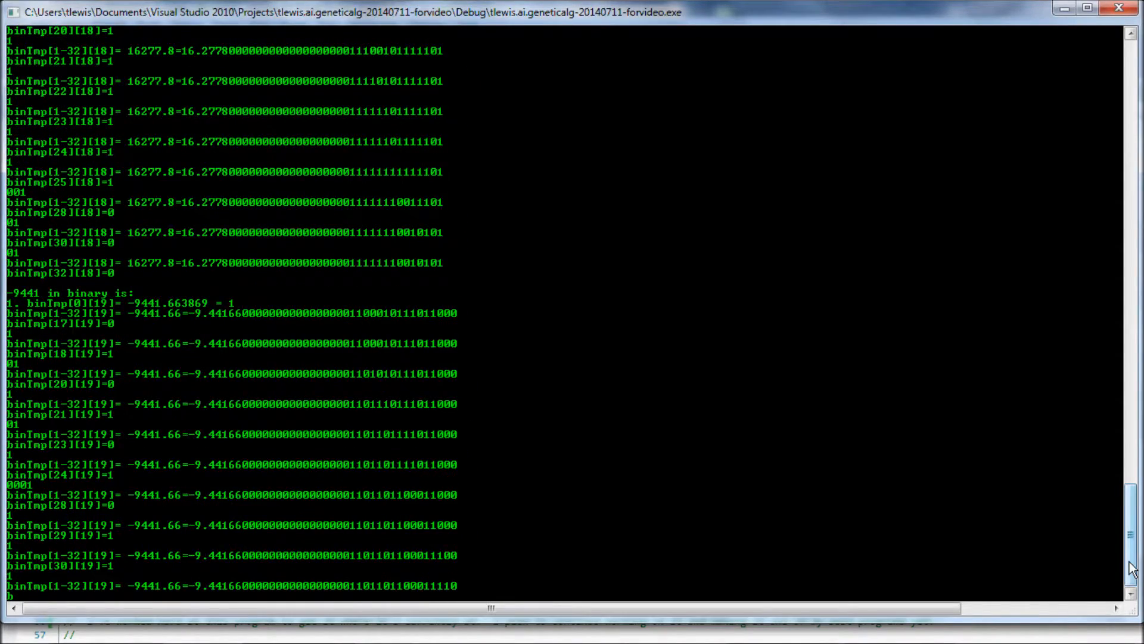
{"action": "scroll", "scroll_direction": "down", "scroll_amount": 3}
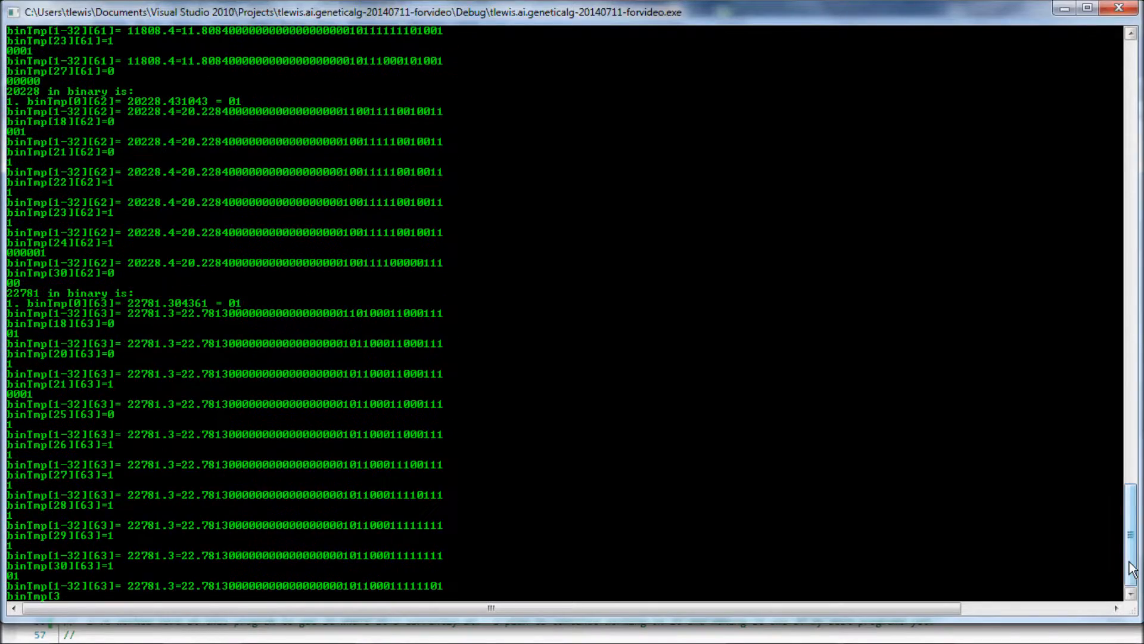
{"action": "scroll", "scroll_direction": "down", "scroll_amount": 3}
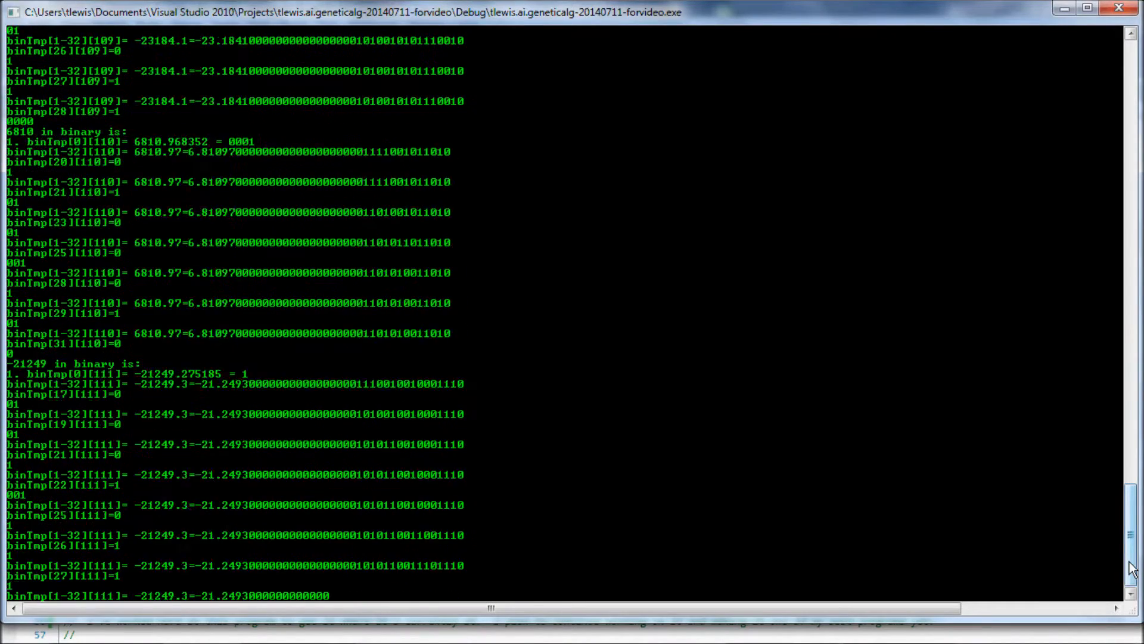
{"action": "scroll", "scroll_direction": "down", "scroll_amount": 3}
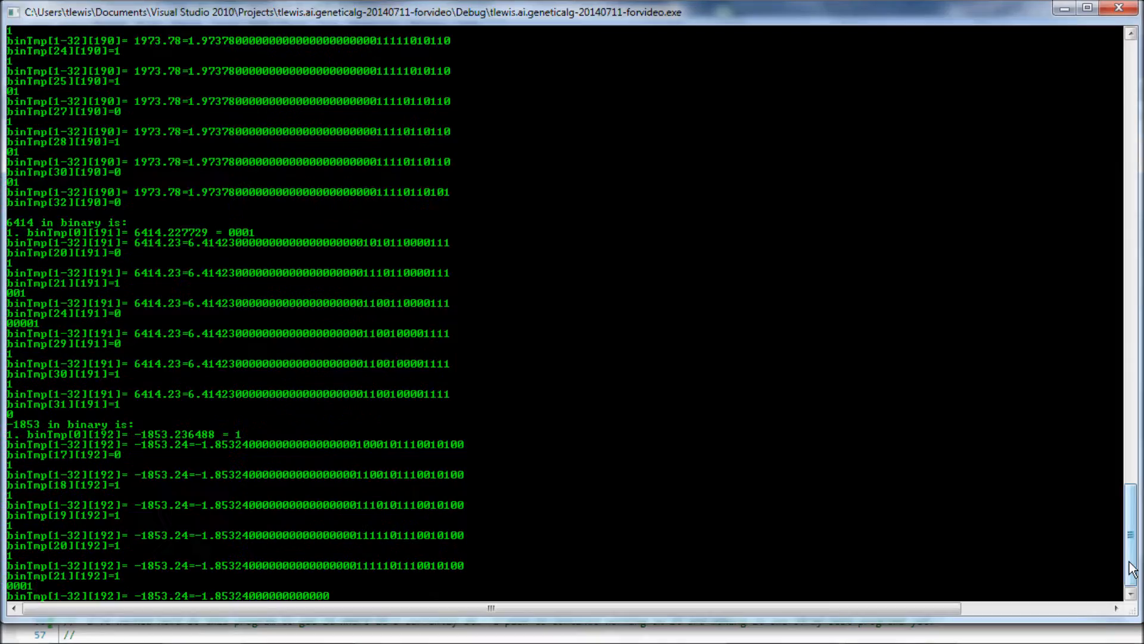
{"action": "scroll", "scroll_direction": "down", "scroll_amount": 3}
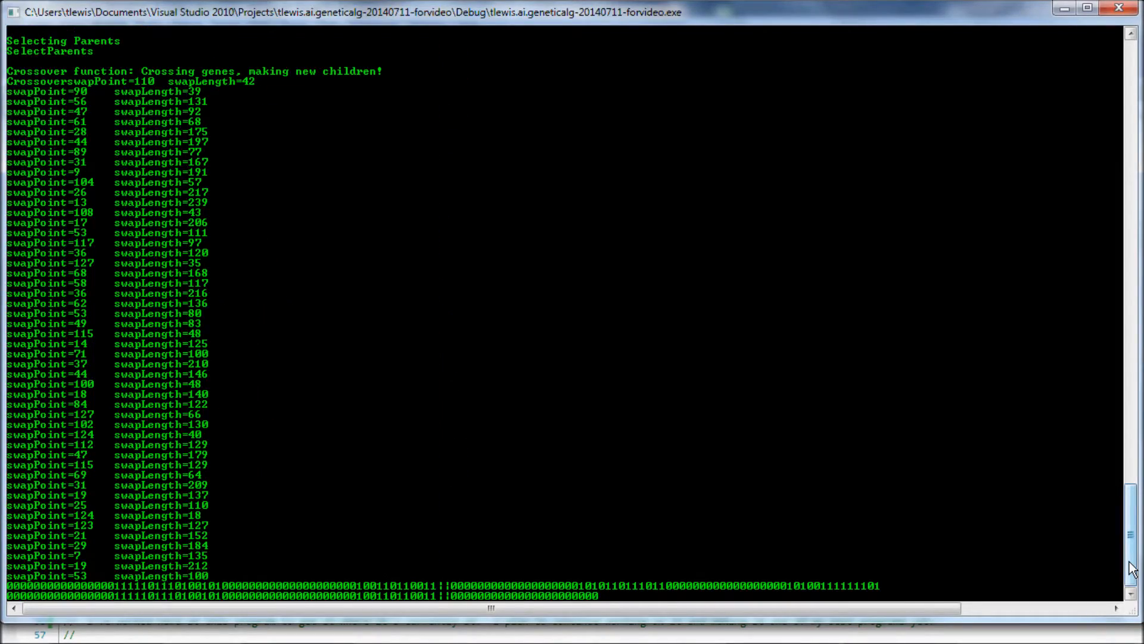
Scroll past Selecting Parents and crossover swapPoint/swapLength lines to the PREFlipRcd rows
{"action": "scroll", "scroll_direction": "down", "scroll_amount": 3}
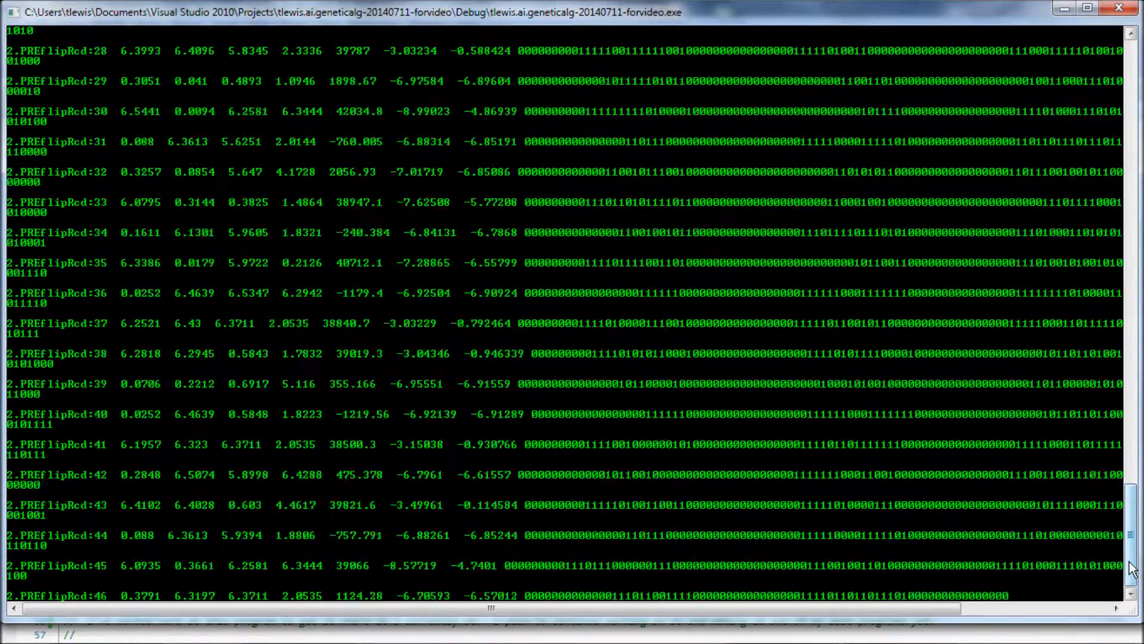
Follow the console's stream of '<' fitness comparisons between candidate children
{"action": "scroll", "scroll_direction": "down", "scroll_amount": 3}
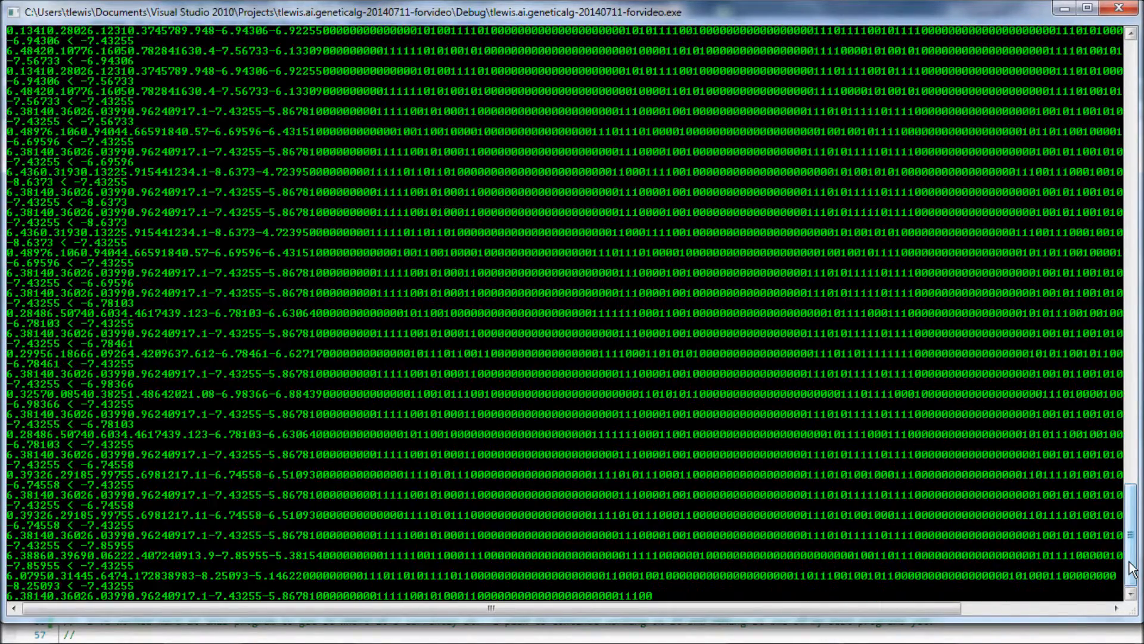
{"action": "scroll", "scroll_direction": "down", "scroll_amount": 3}
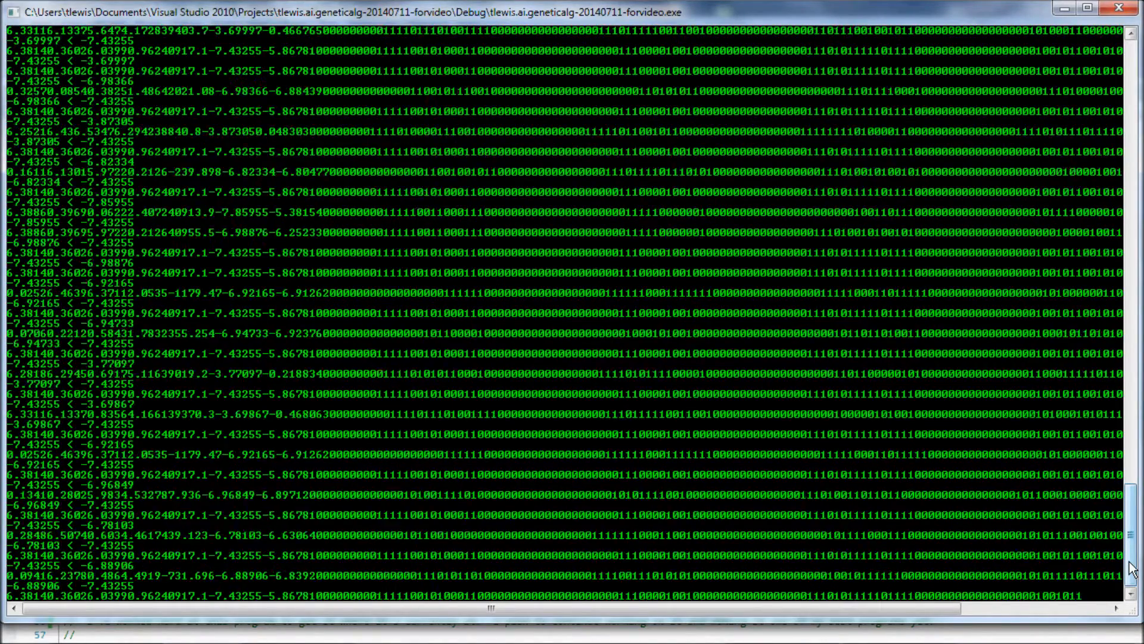
{"action": "scroll", "scroll_direction": "down", "scroll_amount": 3}
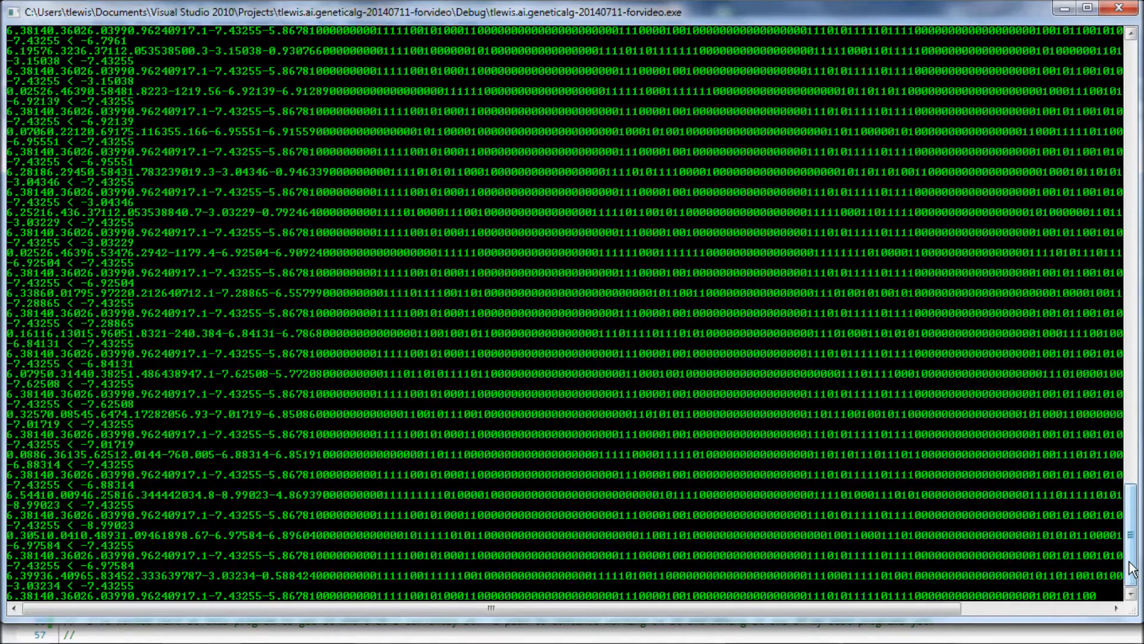
{"action": "scroll", "scroll_direction": "down", "scroll_amount": 3}
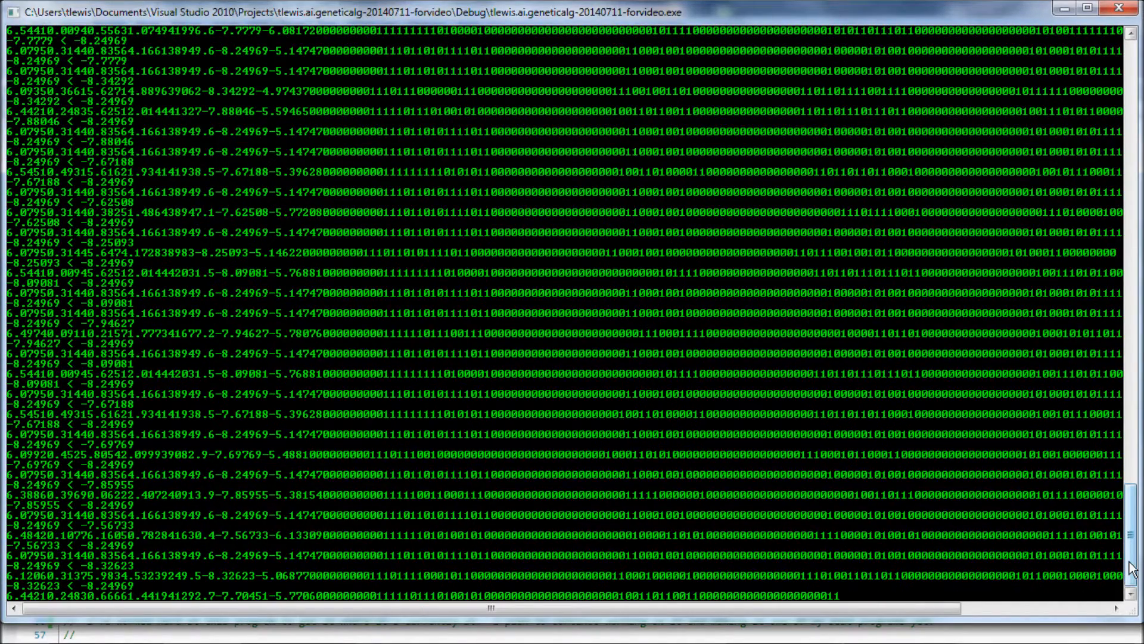
{"action": "scroll", "scroll_direction": "down", "scroll_amount": 3}
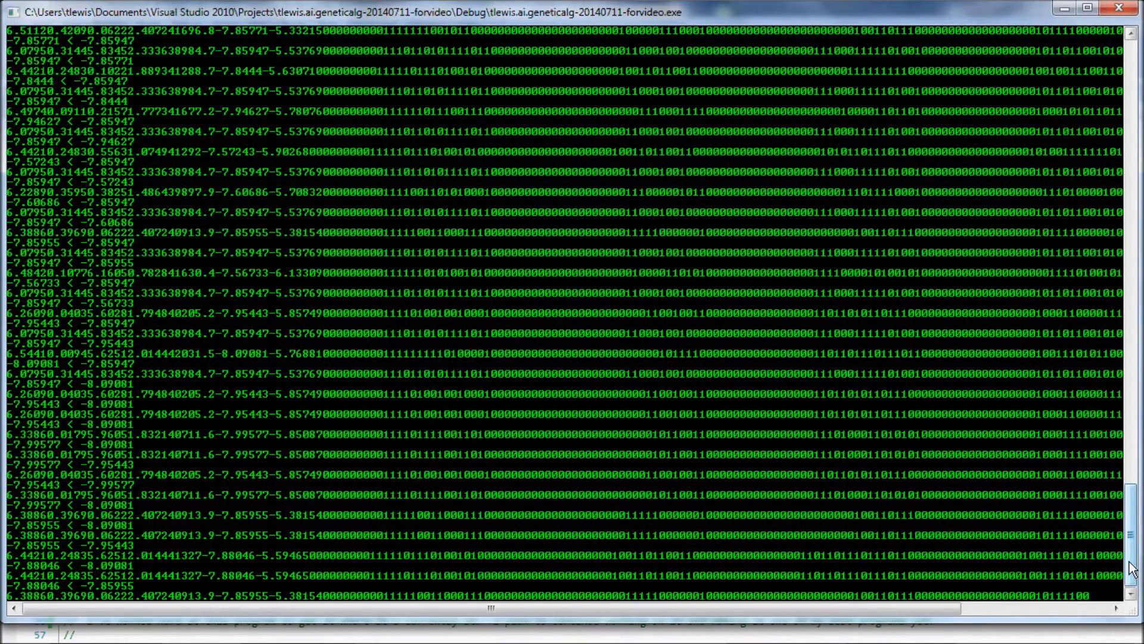
{"action": "scroll", "scroll_direction": "down", "scroll_amount": 3}
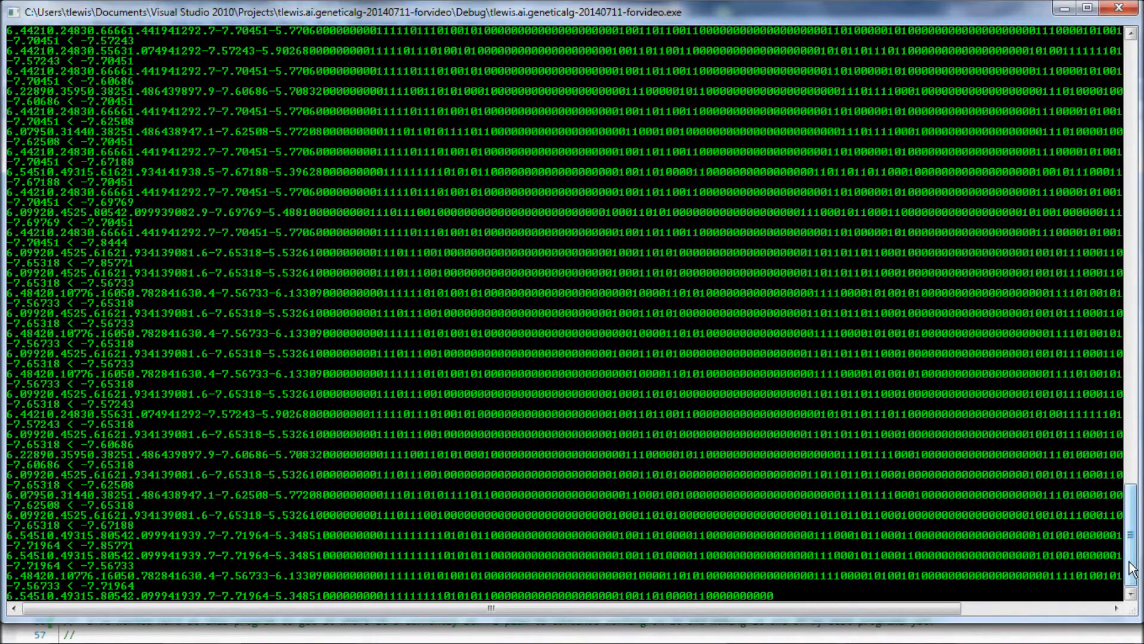
{"action": "scroll", "scroll_direction": "down", "scroll_amount": 3}
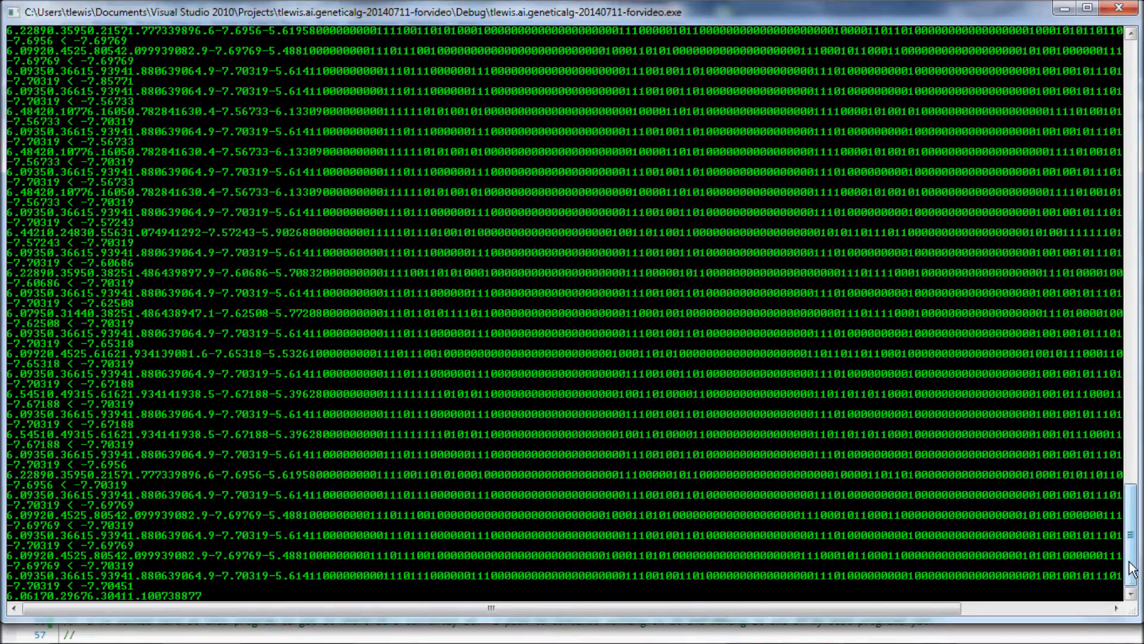
{"action": "scroll", "scroll_direction": "down", "scroll_amount": 3}
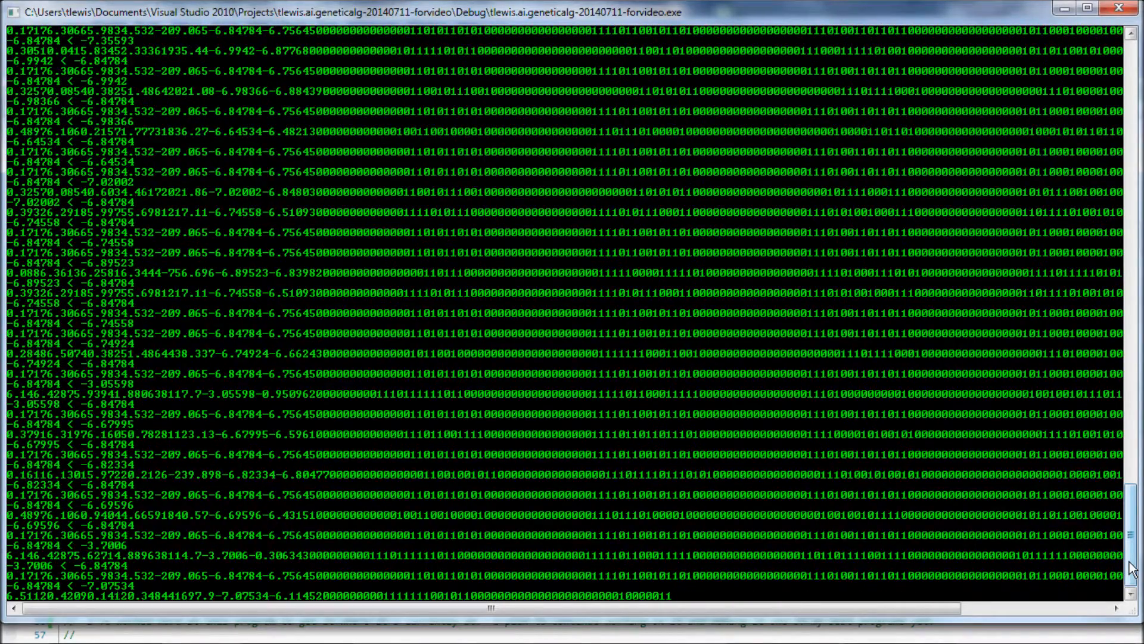
{"action": "scroll", "scroll_direction": "down", "scroll_amount": 3}
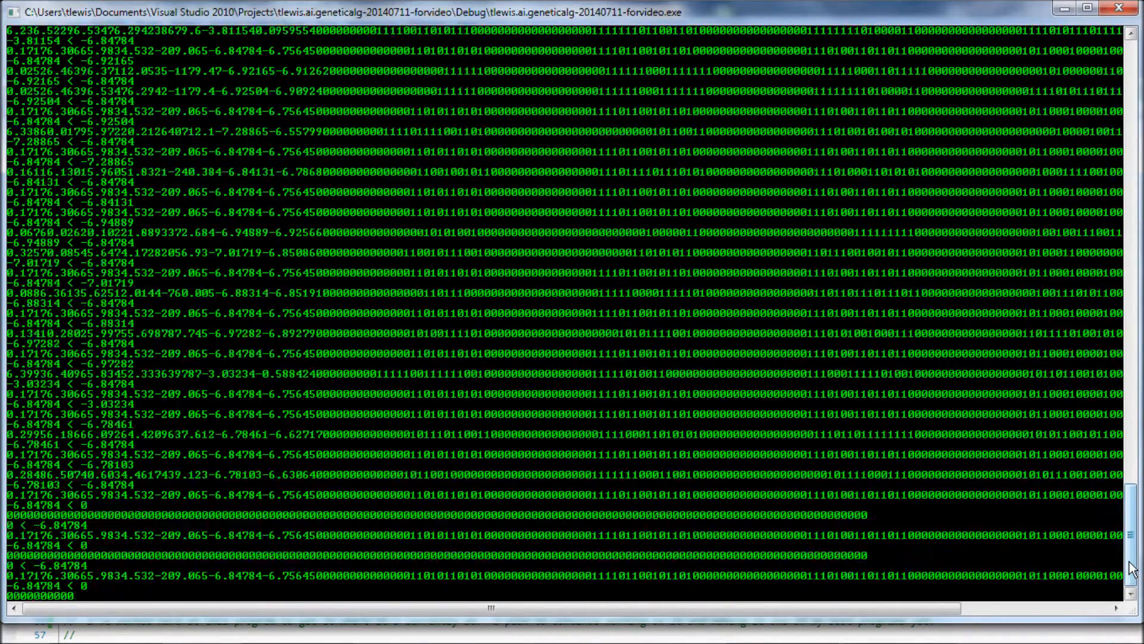
{"action": "scroll", "scroll_direction": "down", "scroll_amount": 3}
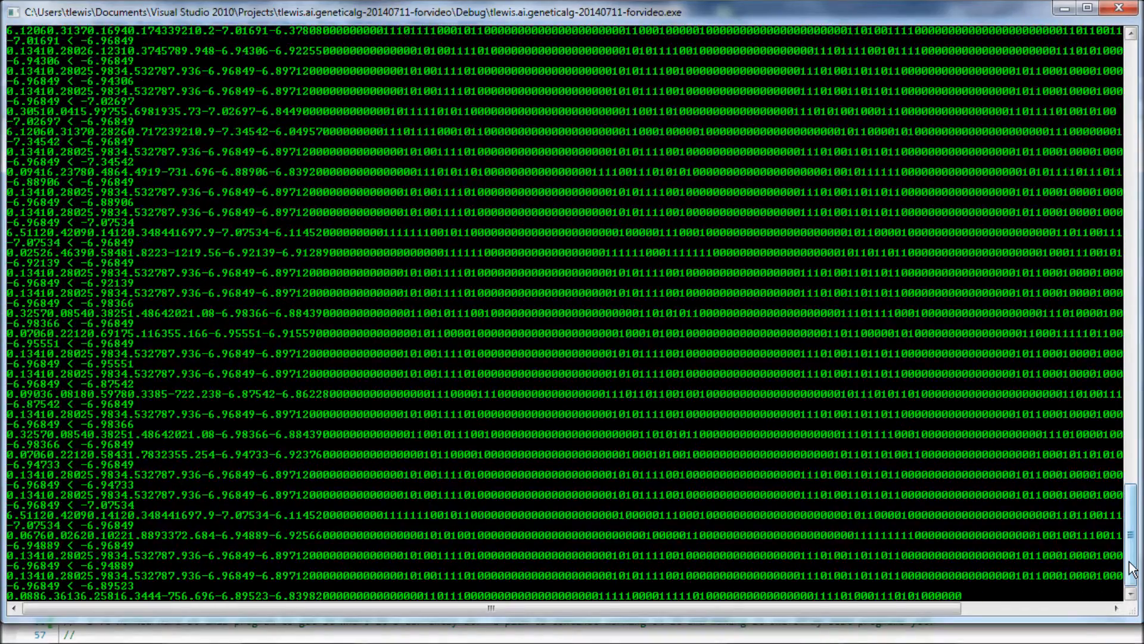
{"action": "scroll", "scroll_direction": "down", "scroll_amount": 3}
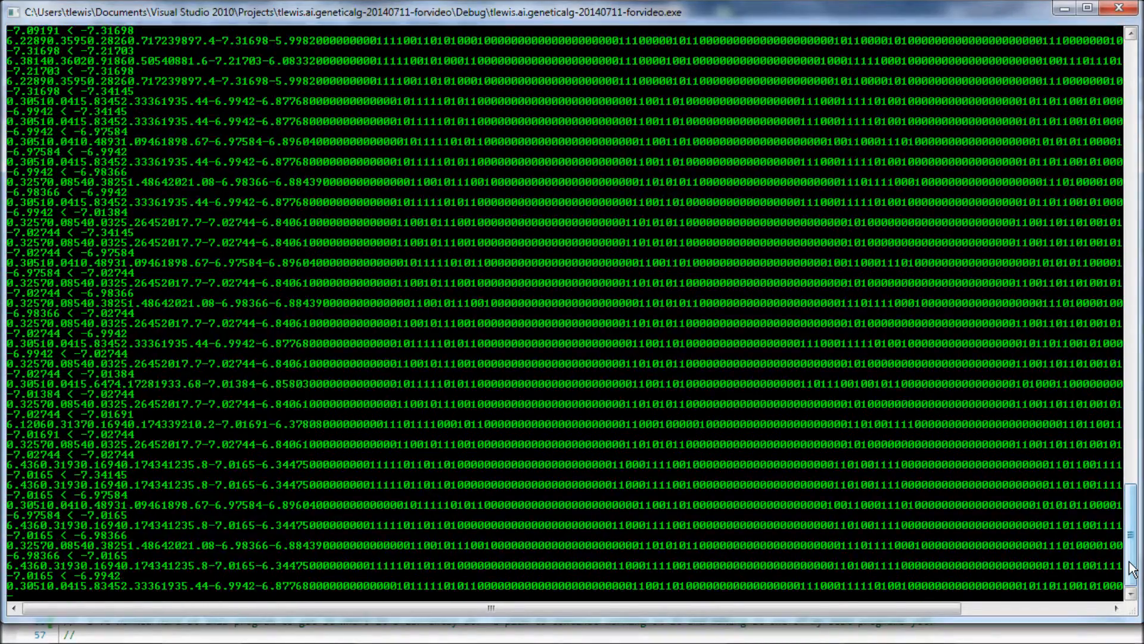
Keep scrolling as the comparisons end and PostRcd rows with values, errors and chromosomes print
{"action": "scroll", "scroll_direction": "down", "scroll_amount": 3}
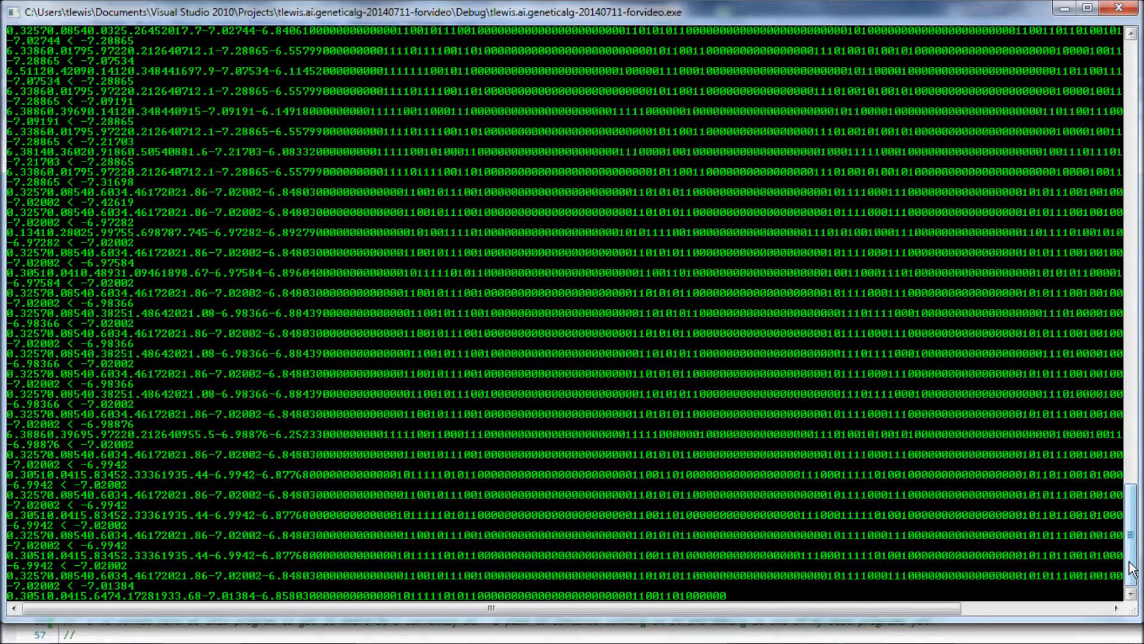
{"action": "scroll", "scroll_direction": "down", "scroll_amount": 3}
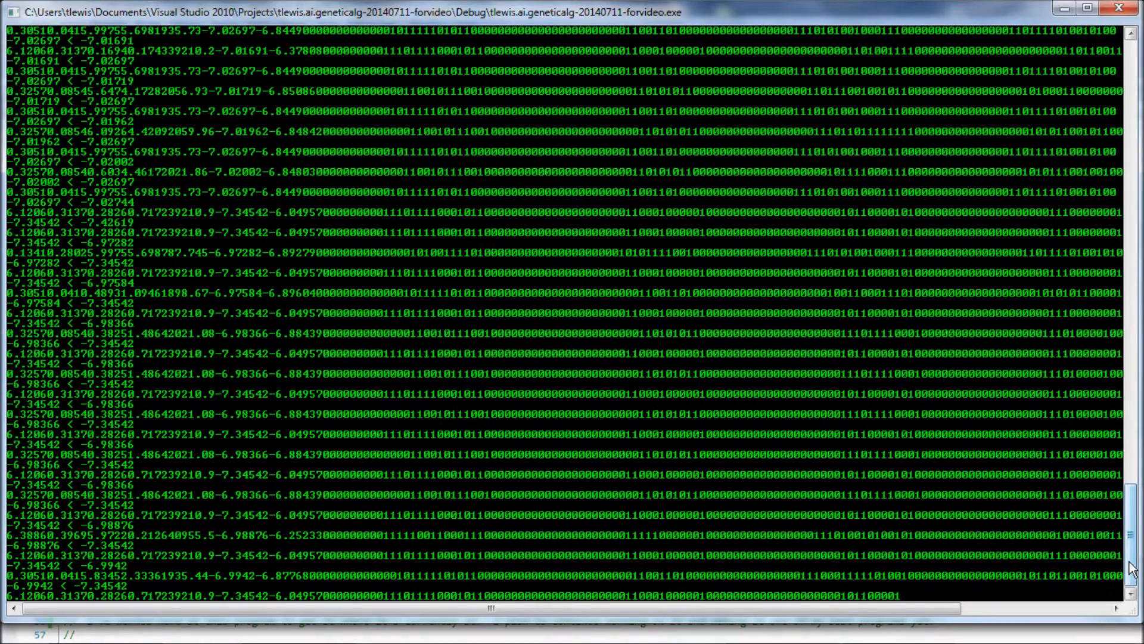
{"action": "scroll", "scroll_direction": "down", "scroll_amount": 3}
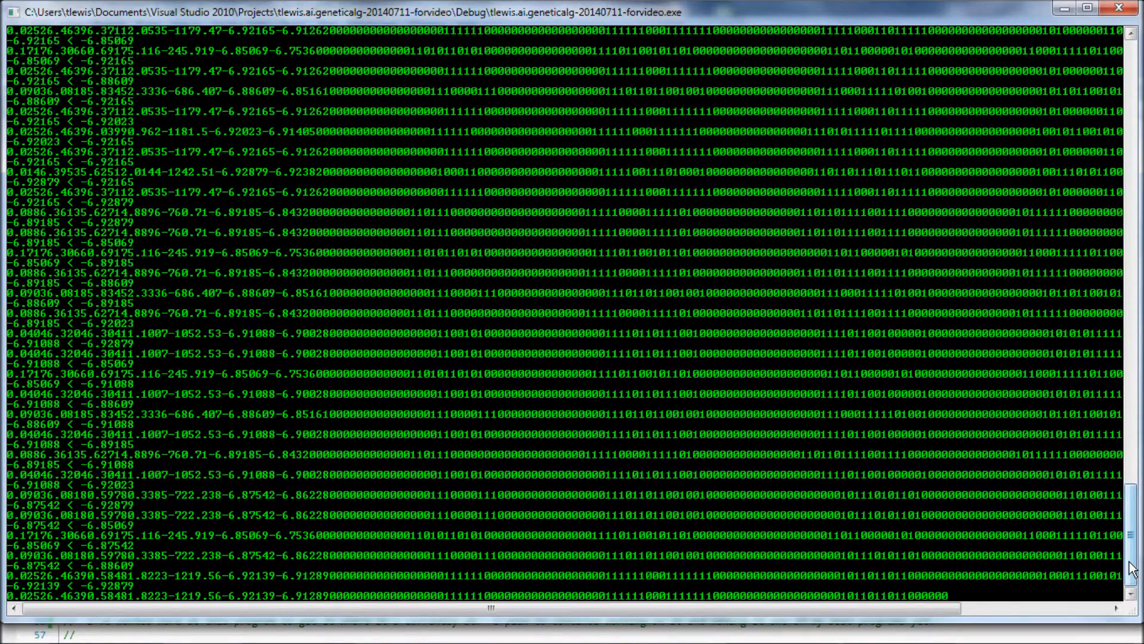
{"action": "scroll", "scroll_direction": "down", "scroll_amount": 3}
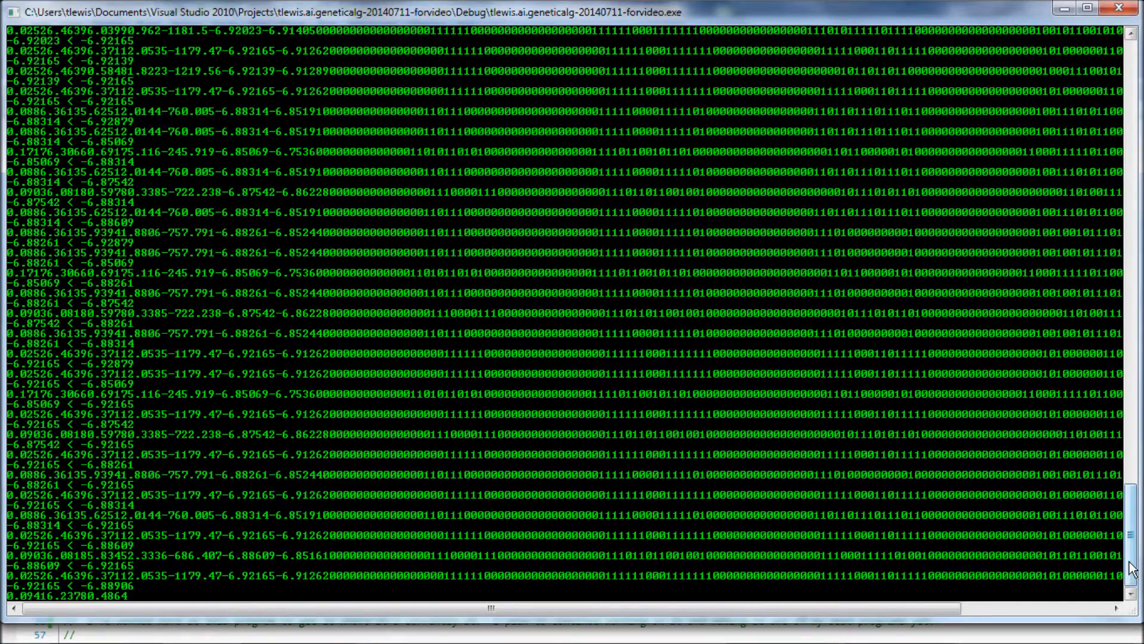
{"action": "scroll", "scroll_direction": "down", "scroll_amount": 3}
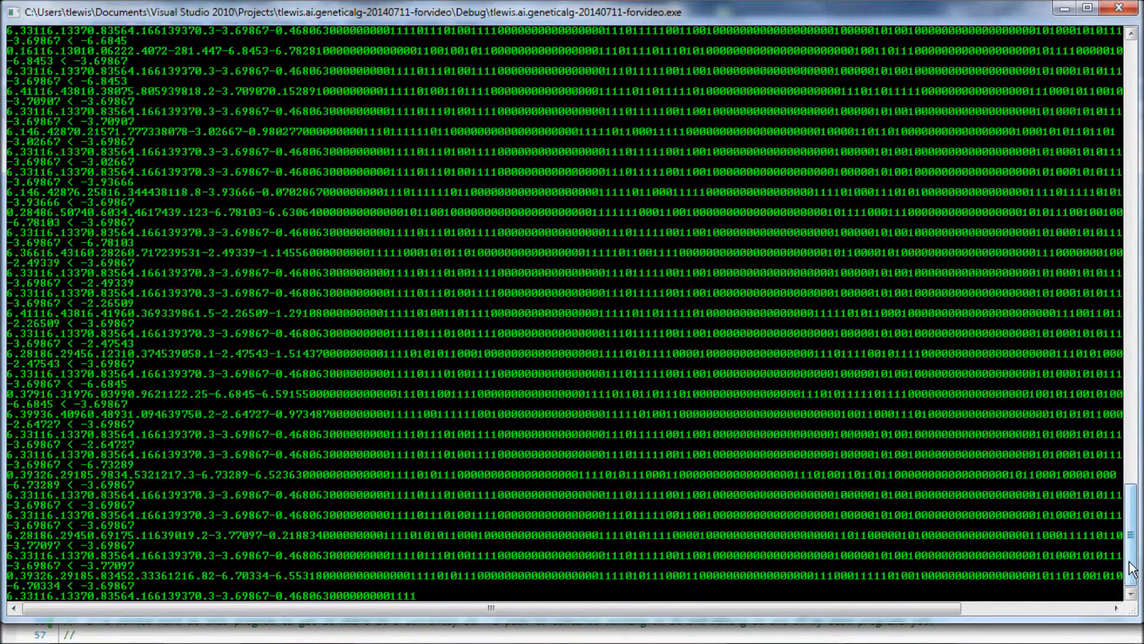
{"action": "scroll", "scroll_direction": "down", "scroll_amount": 3}
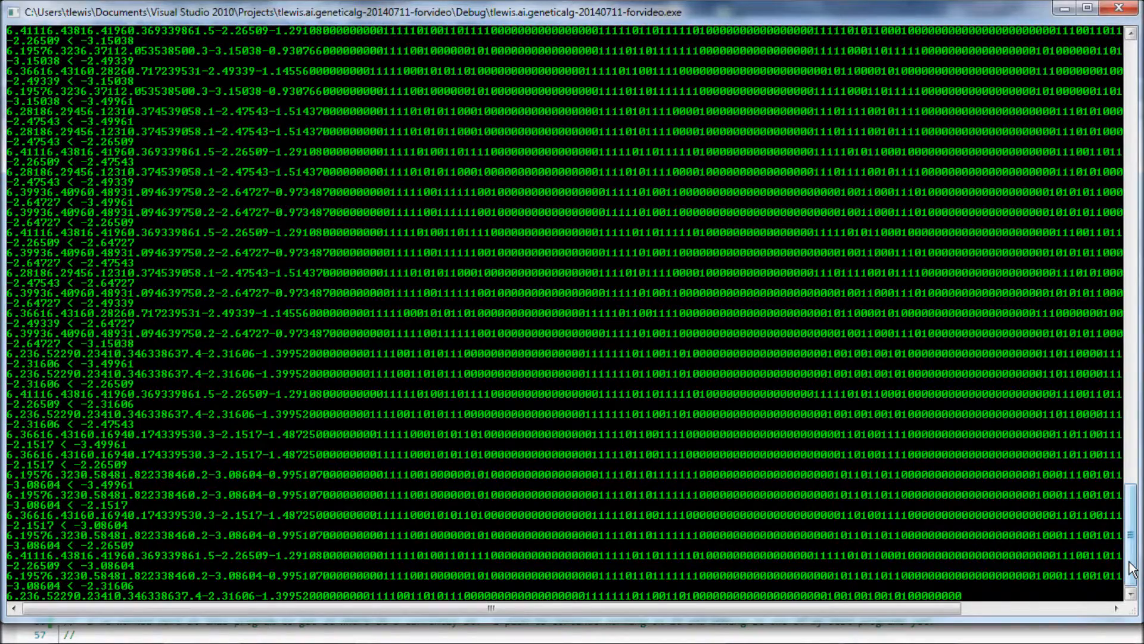
{"action": "scroll", "scroll_direction": "down", "scroll_amount": 3}
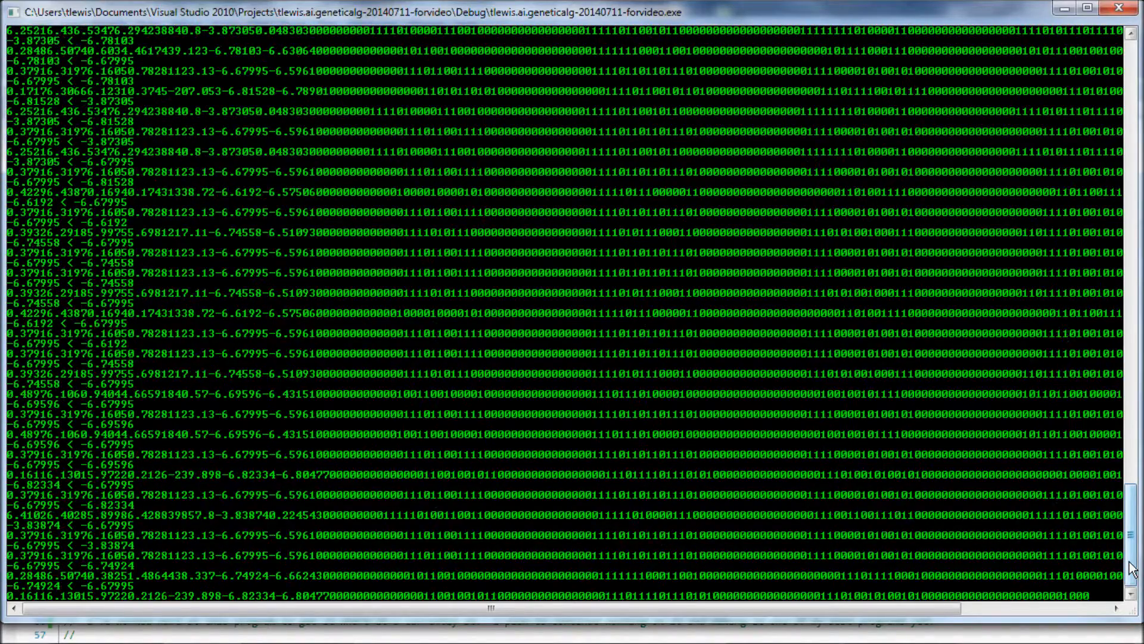
{"action": "scroll", "scroll_direction": "down", "scroll_amount": 3}
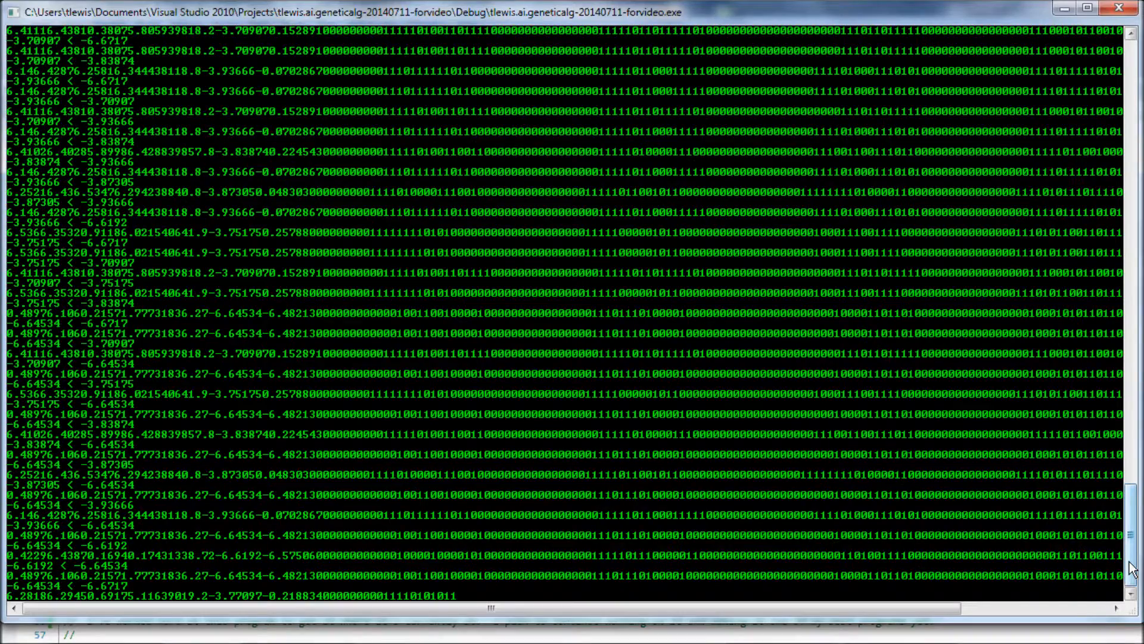
{"action": "scroll", "scroll_direction": "down", "scroll_amount": 3}
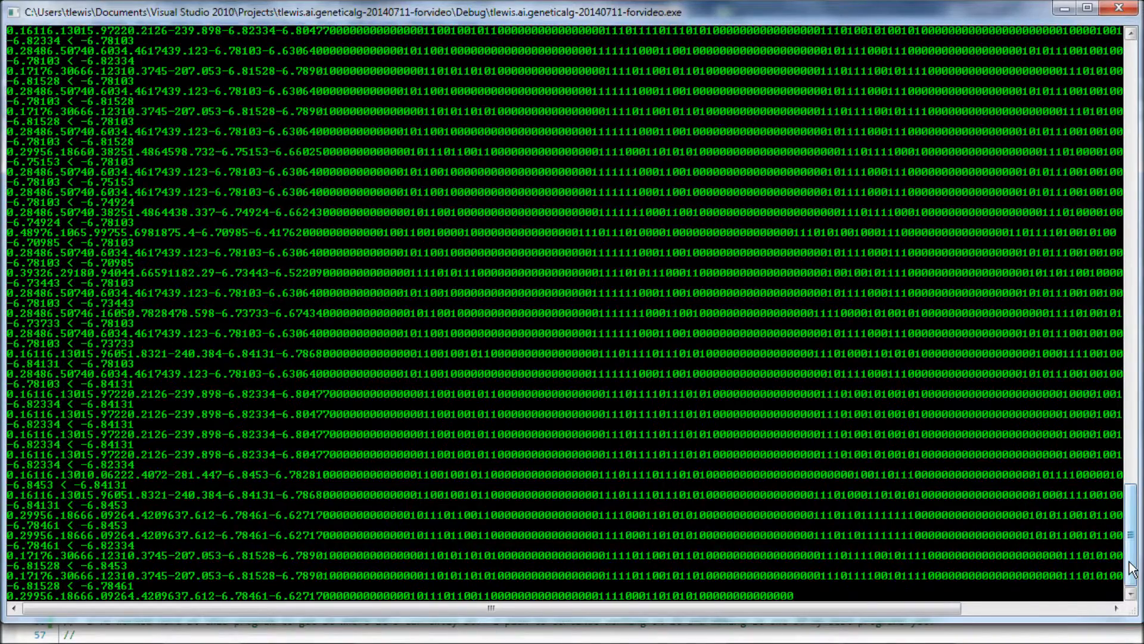
{"action": "scroll", "scroll_direction": "down", "scroll_amount": 3}
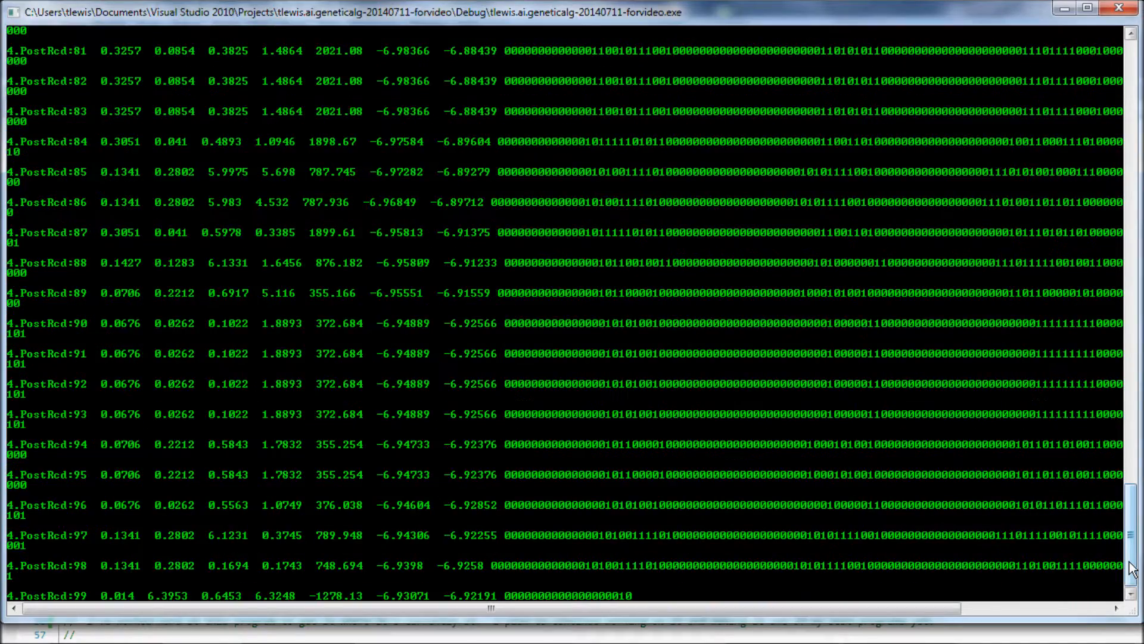
Scroll to the sorted new population, the children's RMSE line, Iteration=1 and the end-program prompt
{"action": "scroll", "scroll_direction": "down", "scroll_amount": 3}
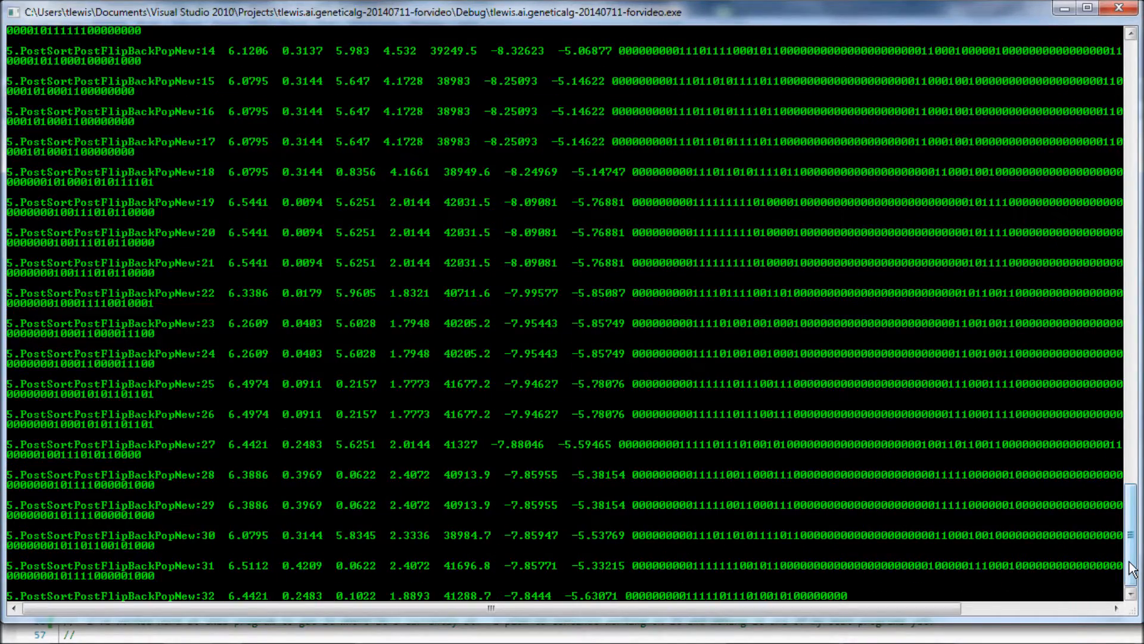
{"action": "scroll", "scroll_direction": "down", "scroll_amount": 3}
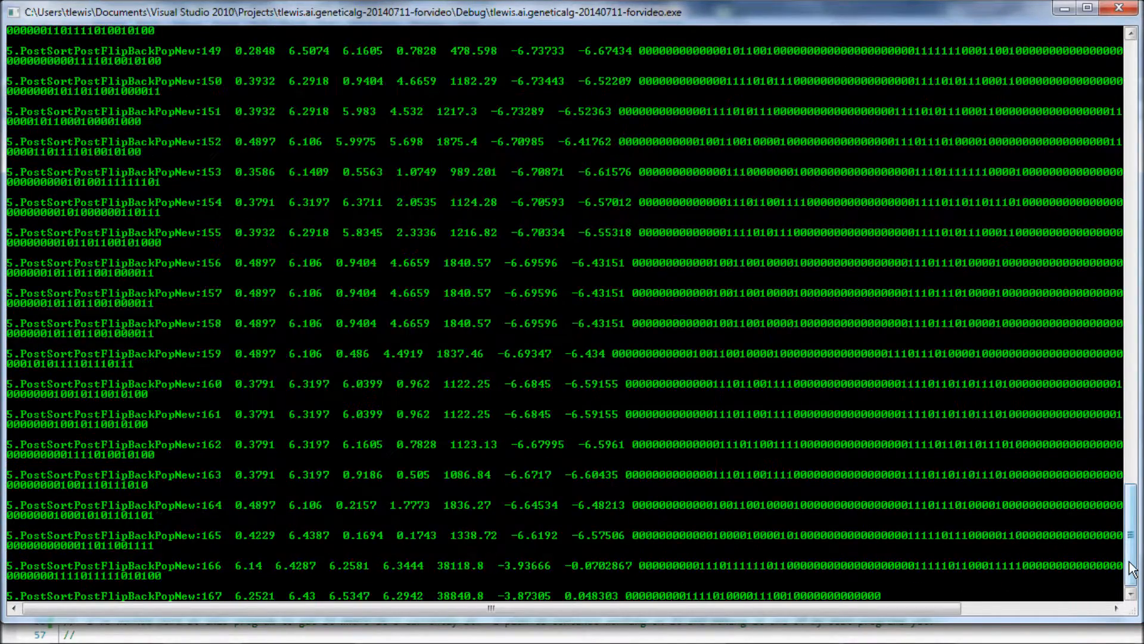
{"action": "scroll", "scroll_direction": "down", "scroll_amount": 3}
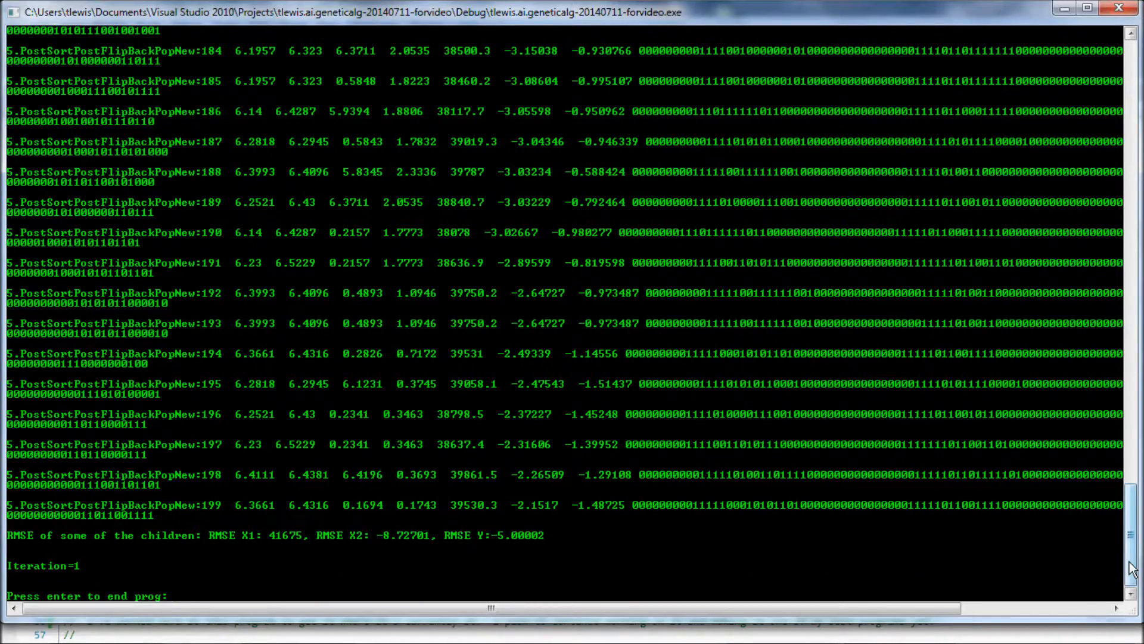